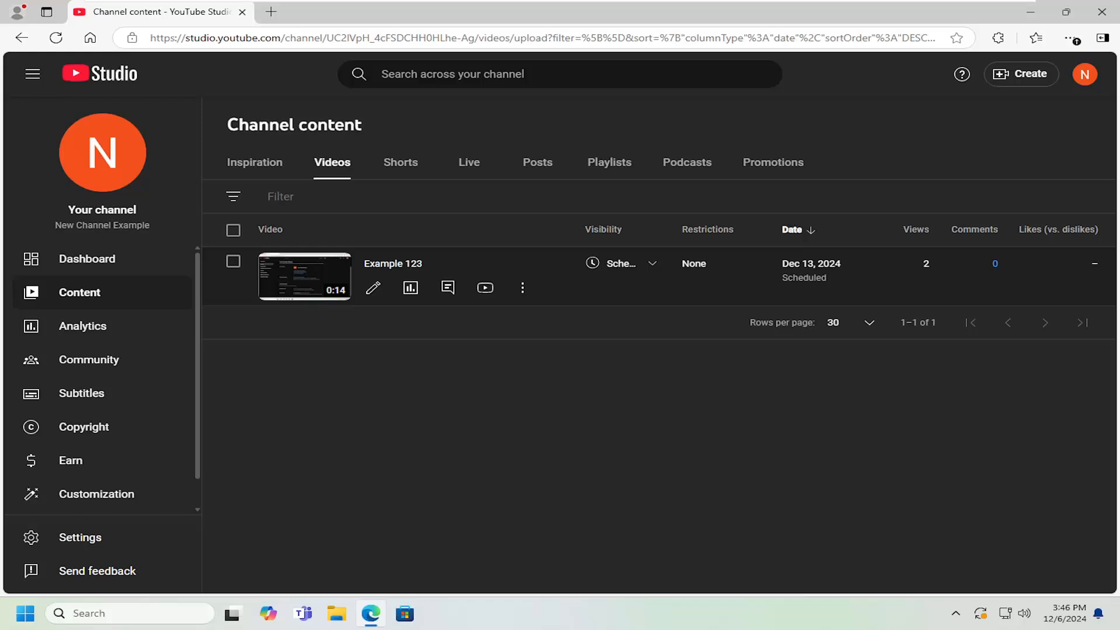
mouse_move(791, 441)
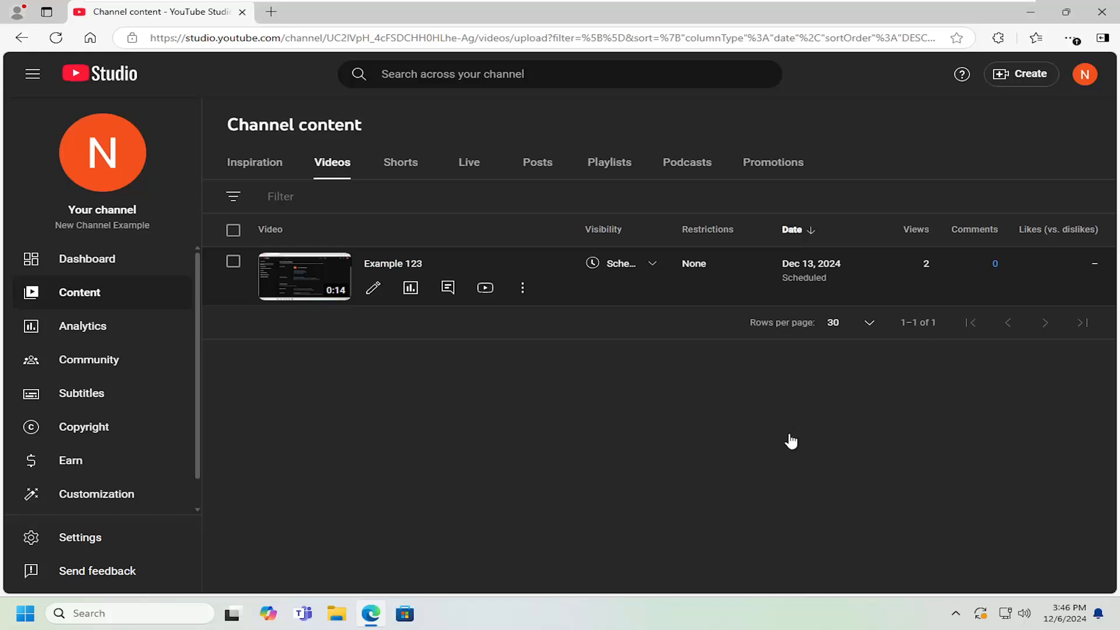
mouse_move(676, 205)
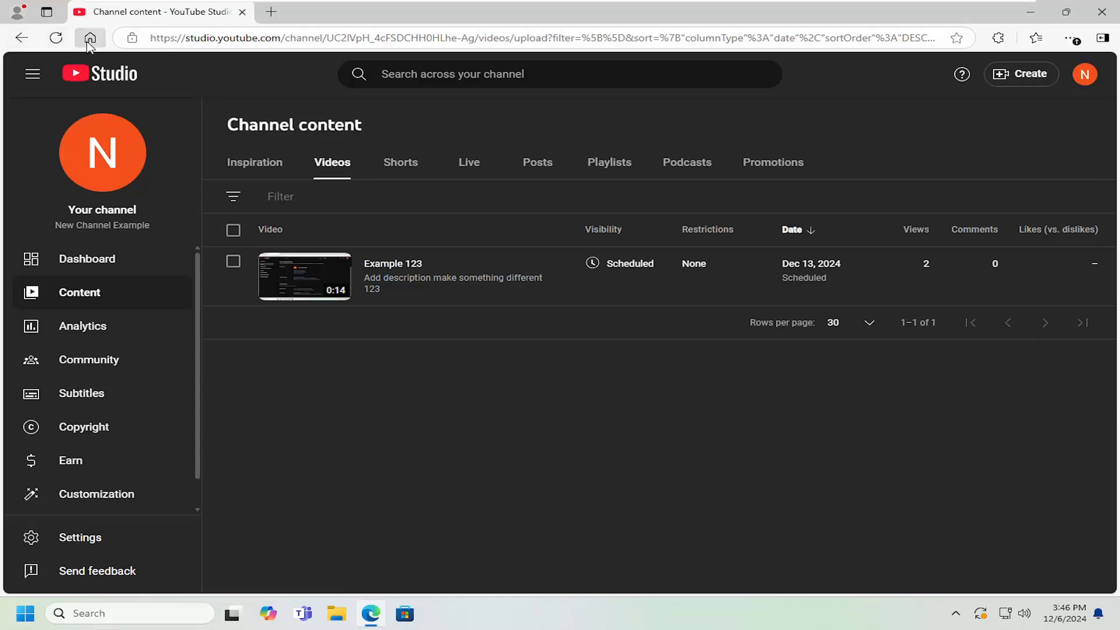
click(90, 37)
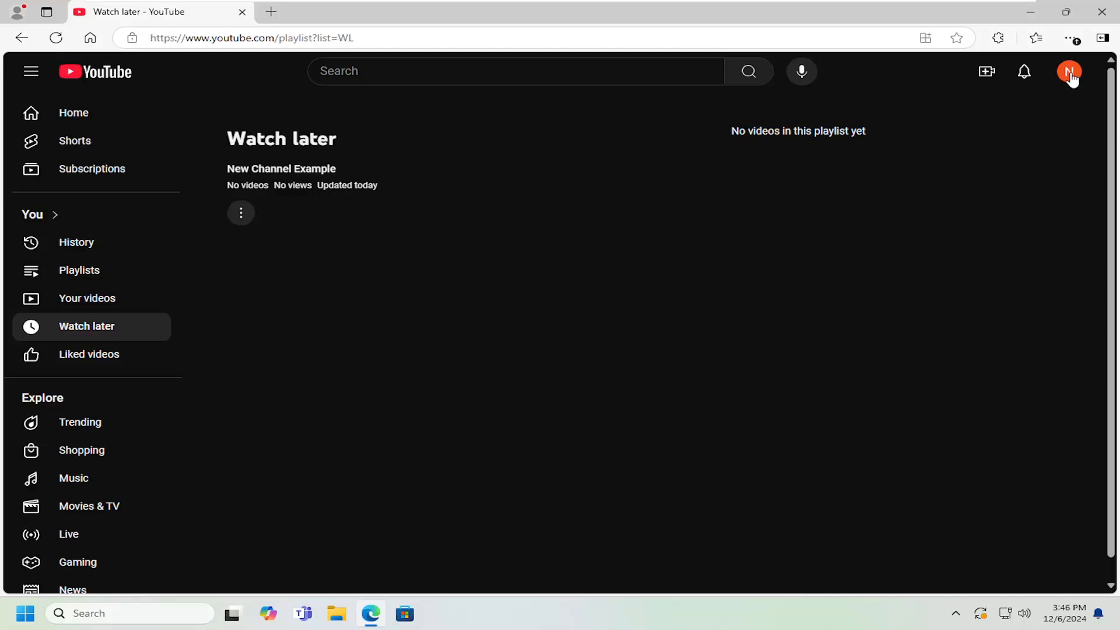
click(1069, 71)
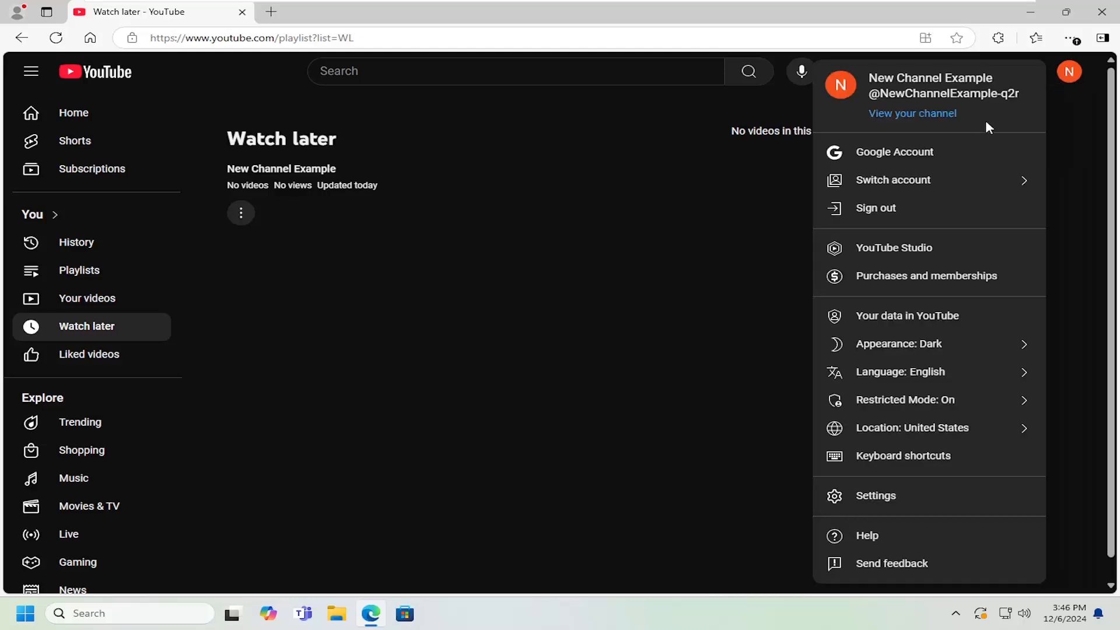
click(893, 248)
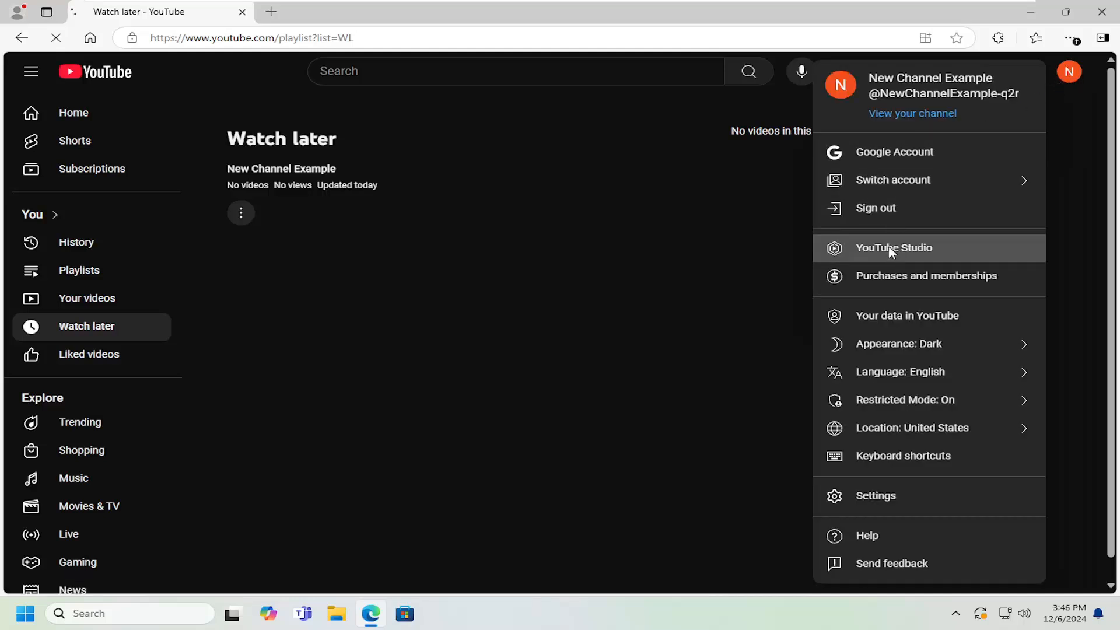
click(894, 247)
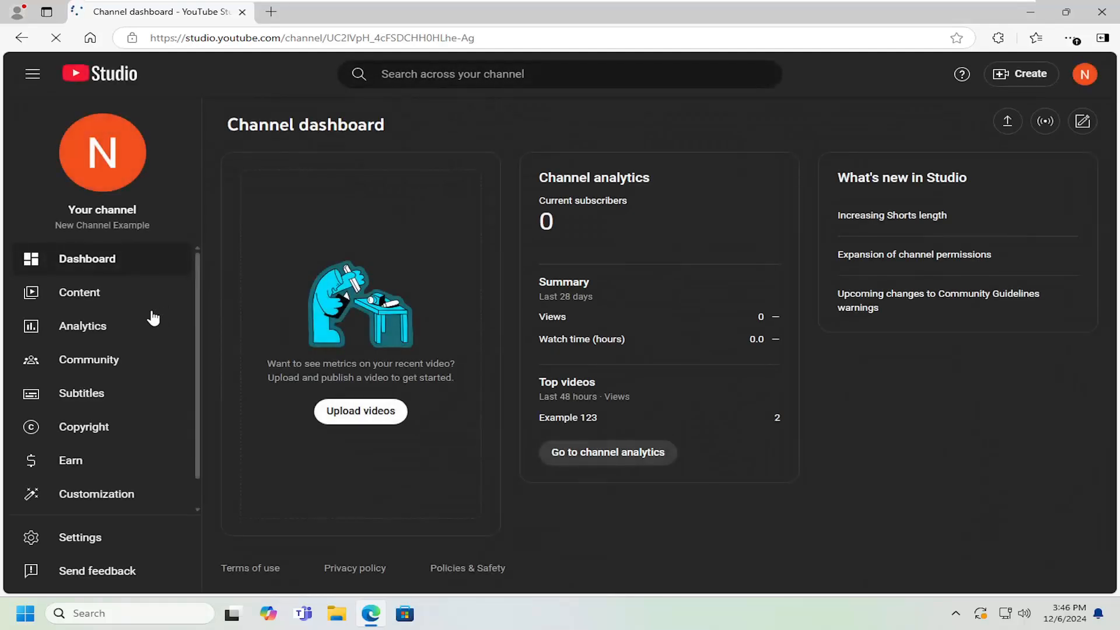
click(80, 291)
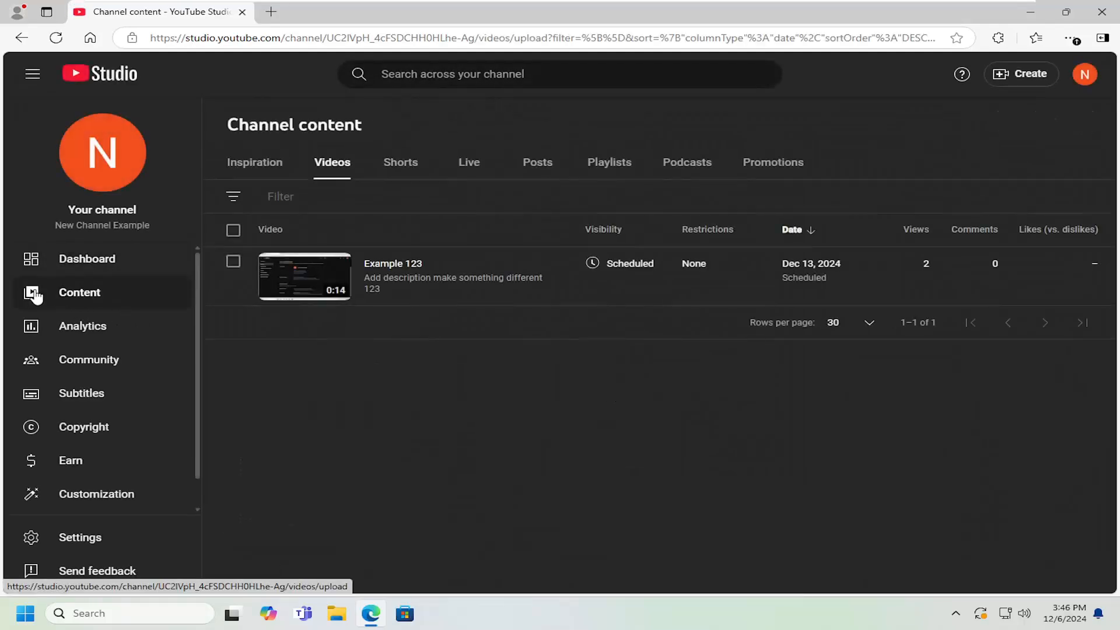
mouse_move(303, 277)
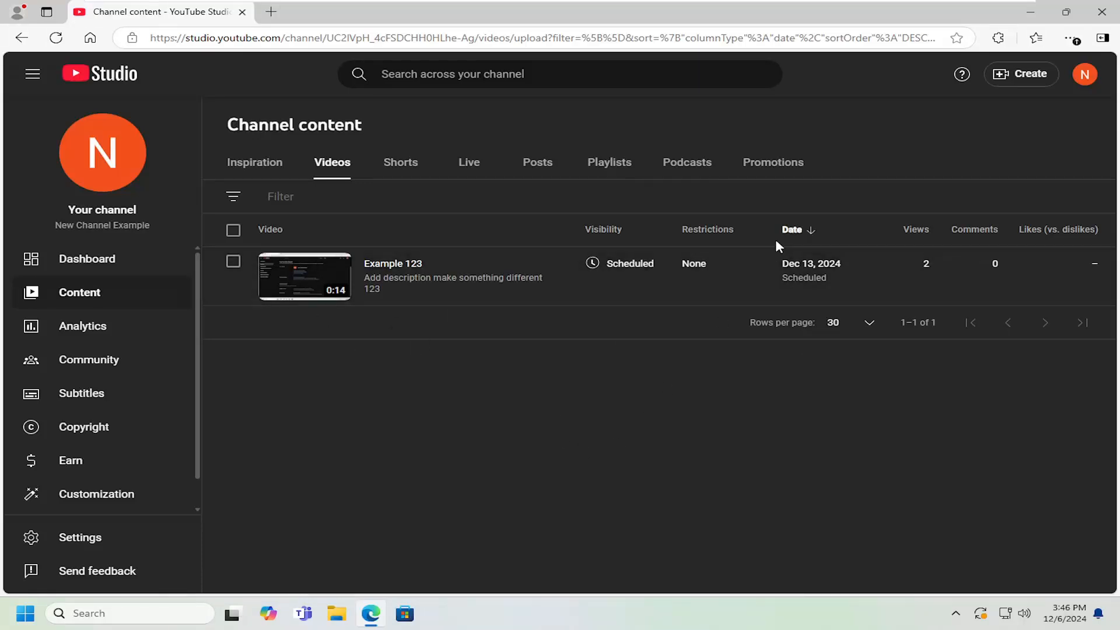
mouse_move(791, 230)
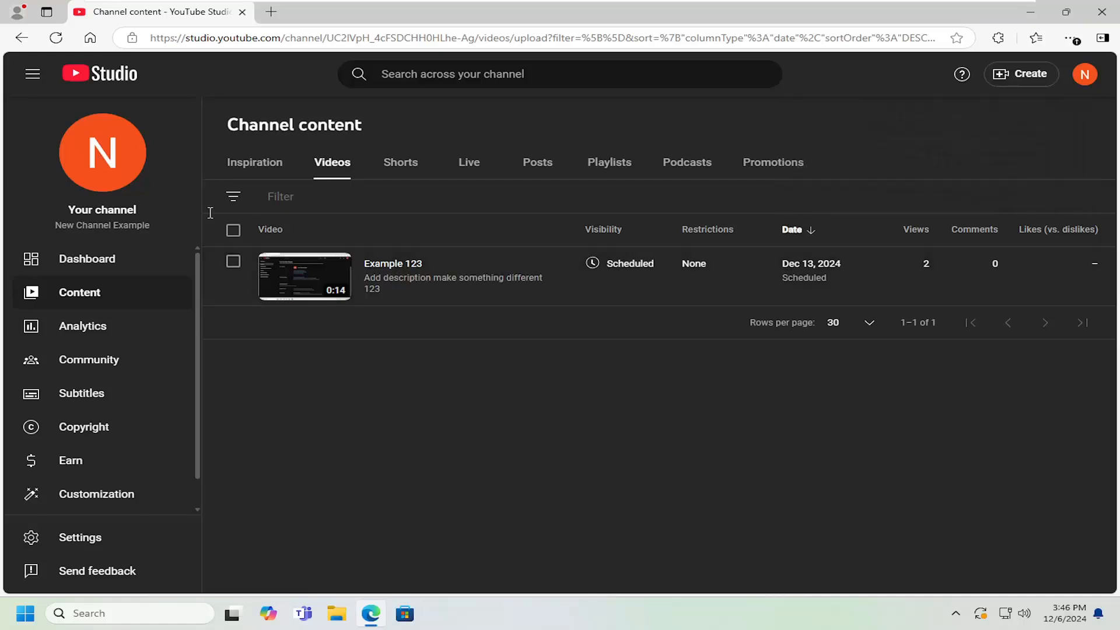
click(280, 196)
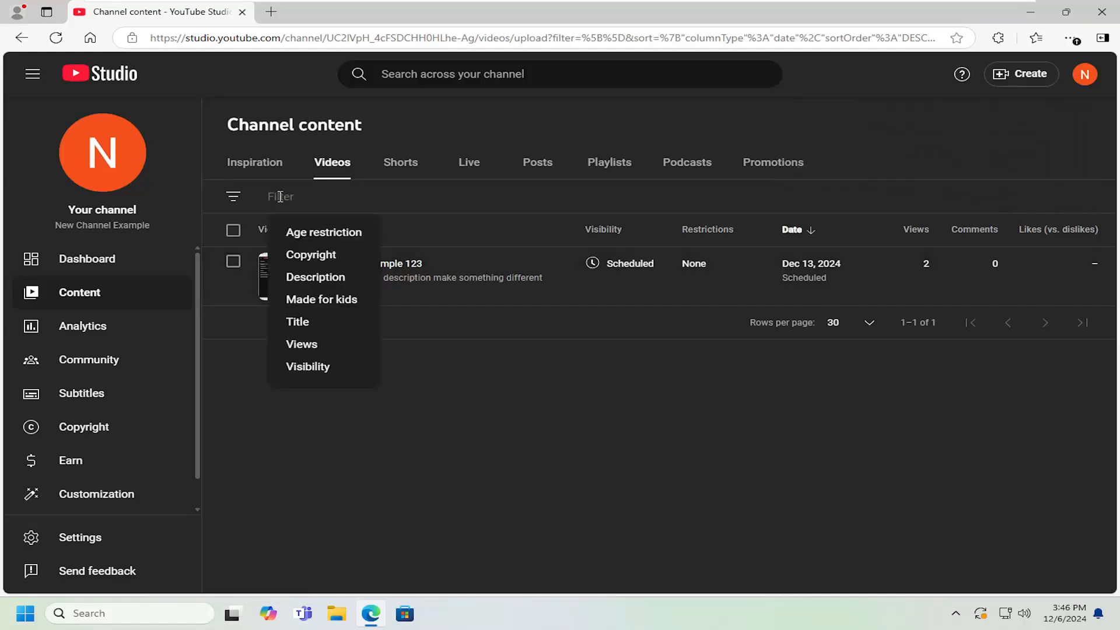
click(298, 321)
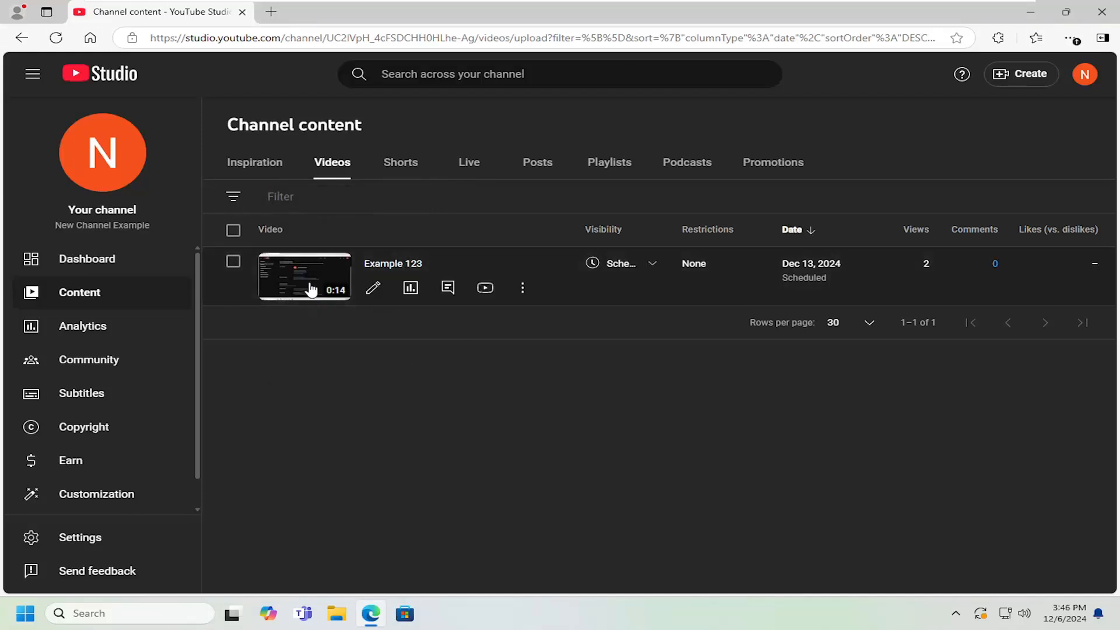
mouse_move(463, 366)
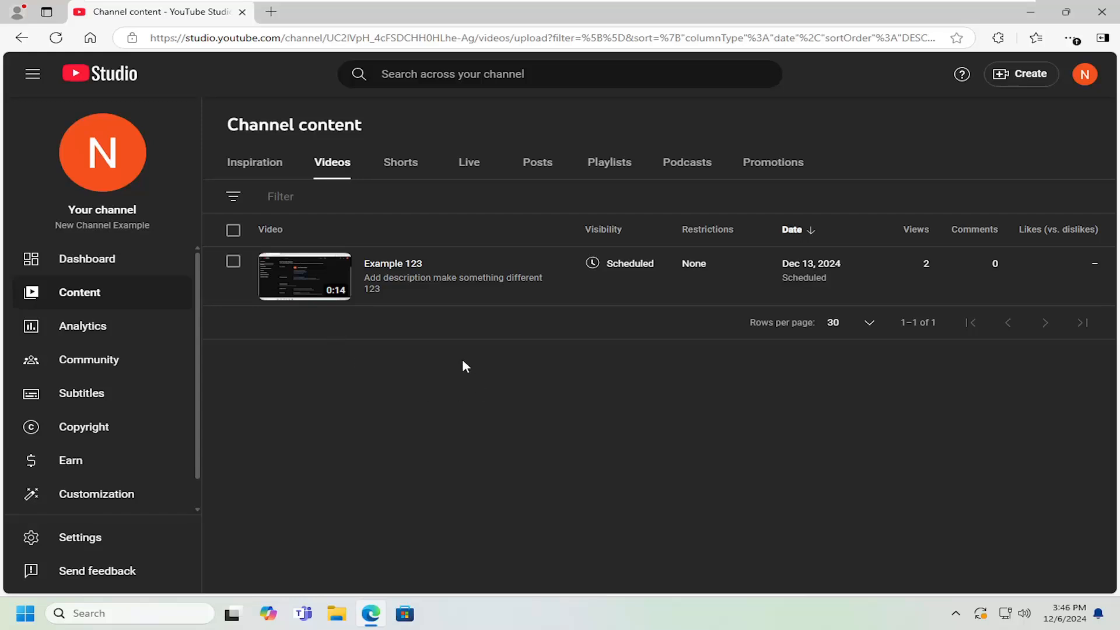
mouse_move(448, 421)
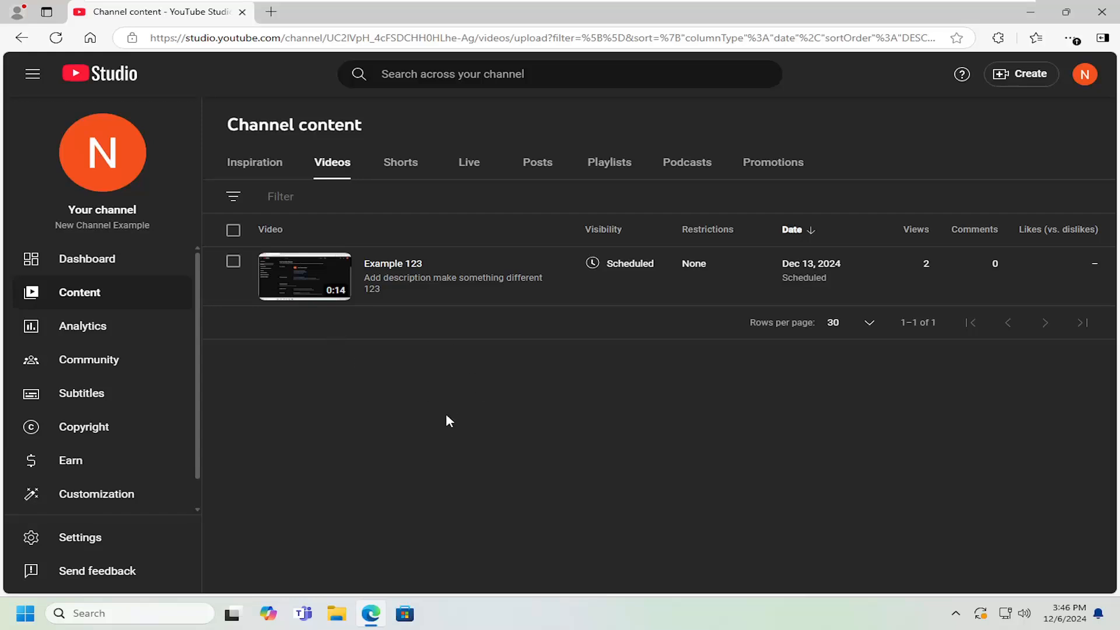
mouse_move(535, 435)
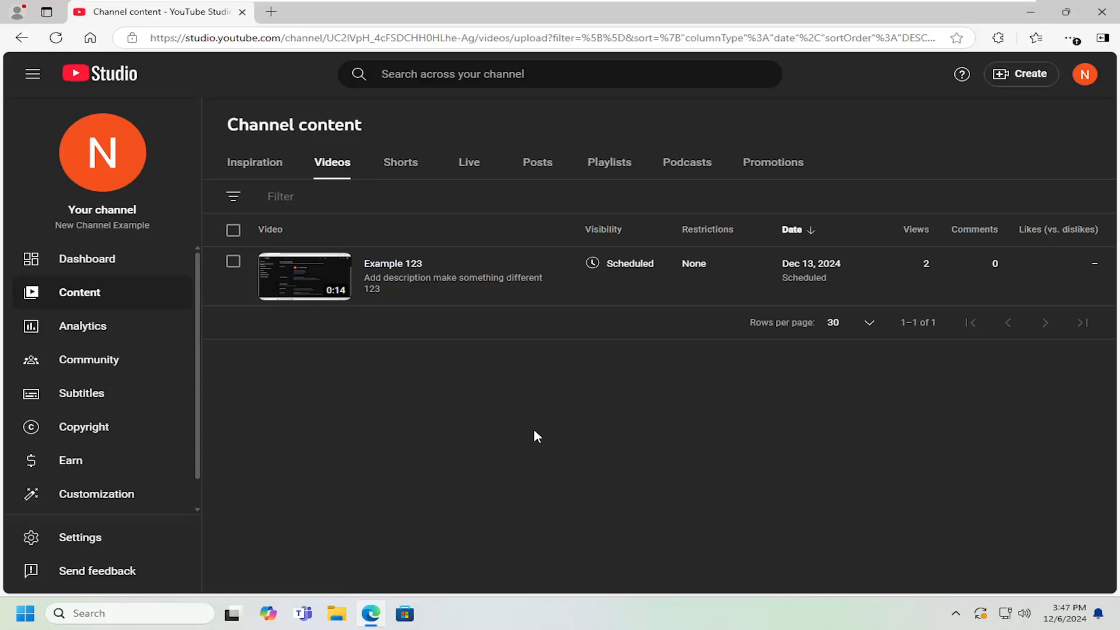
mouse_move(306, 286)
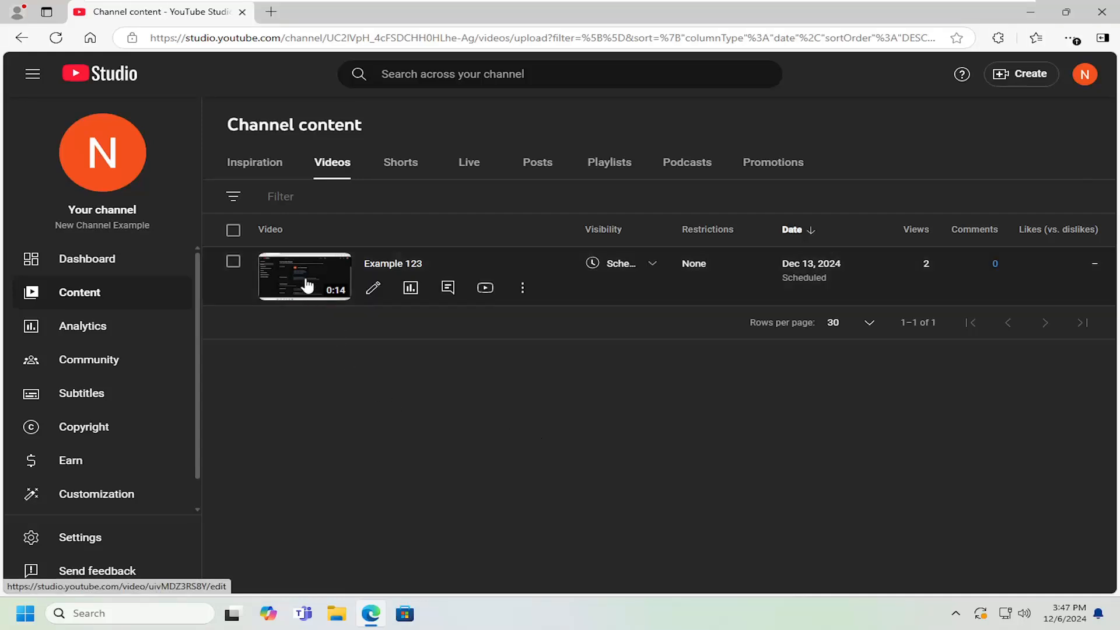
In Example 123's video details, switch Comments to On.
click(304, 277)
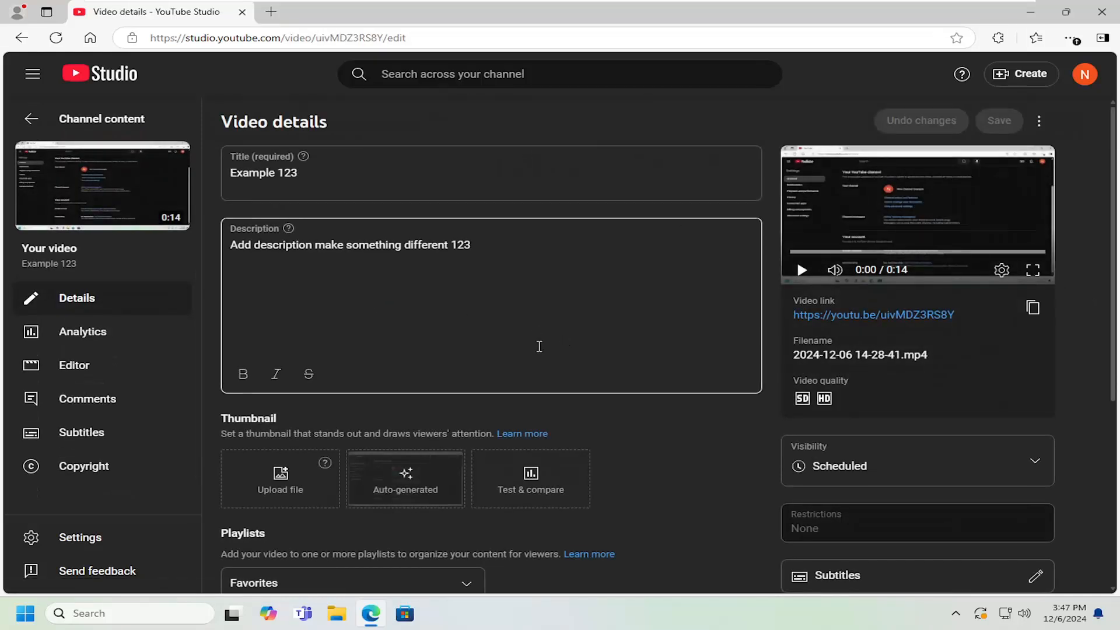
scroll(down, 3)
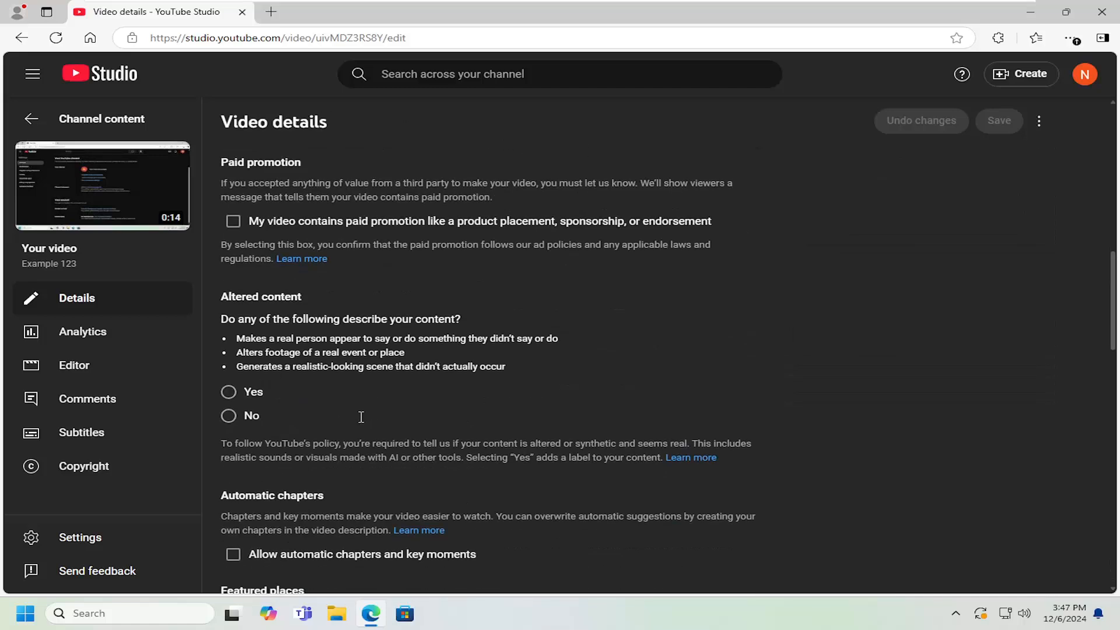
scroll(down, 3)
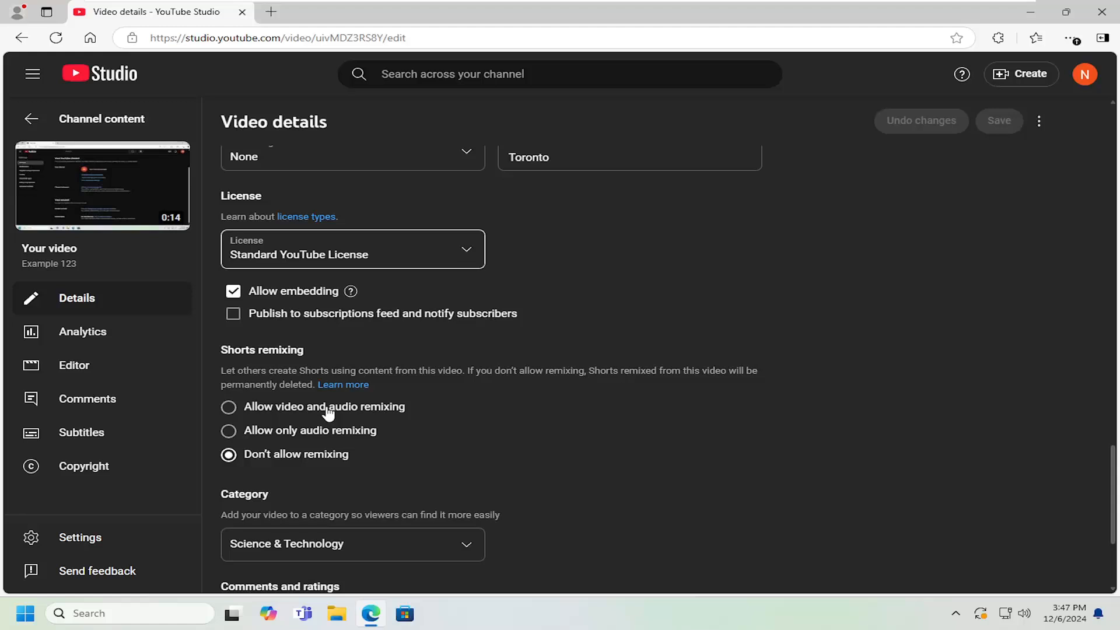
scroll(down, 3)
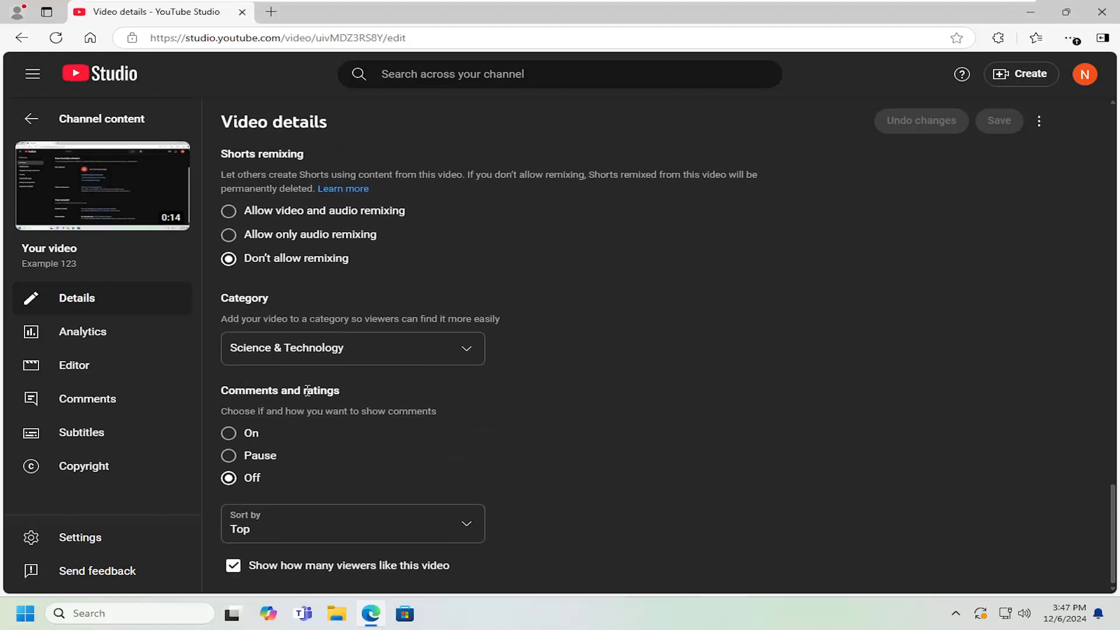
click(229, 433)
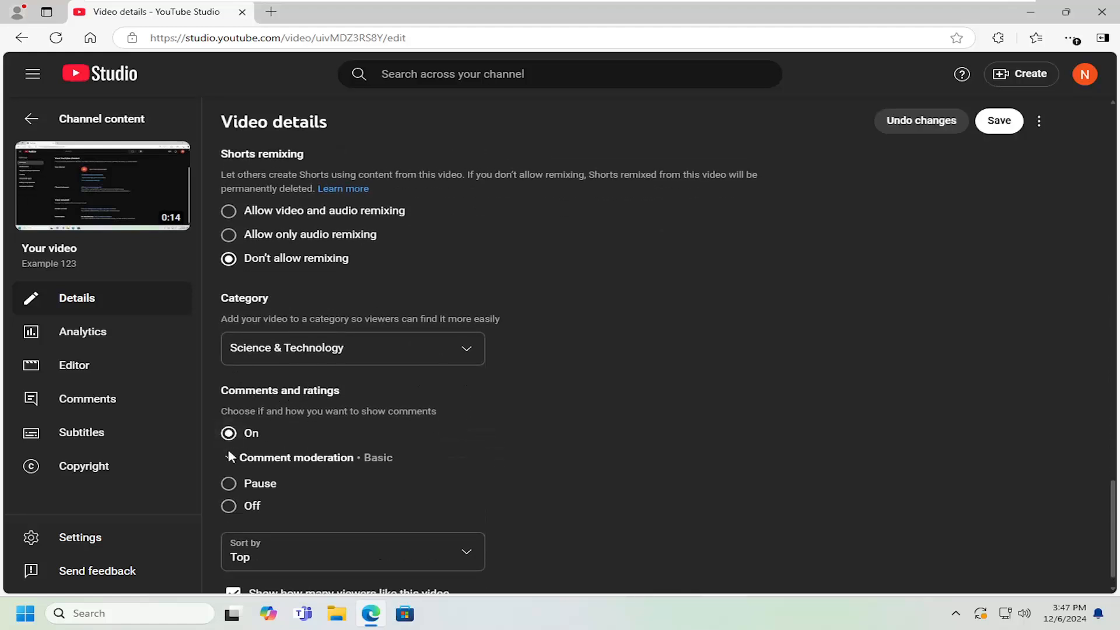
Set Example 123's comment moderation level to Strict.
scroll(down, 3)
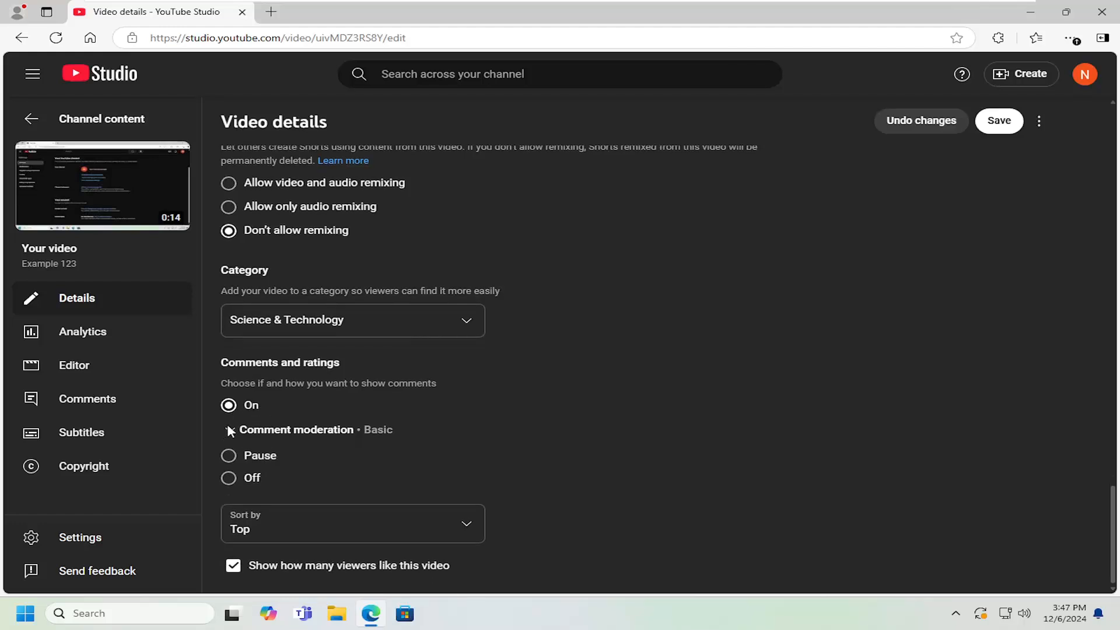
mouse_move(234, 435)
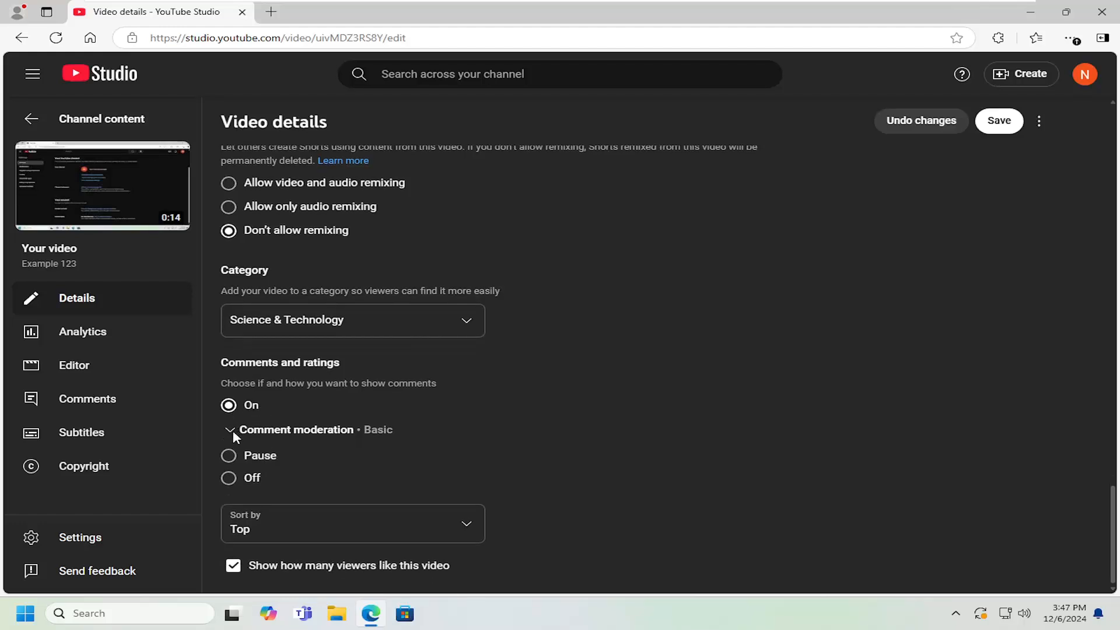
click(230, 429)
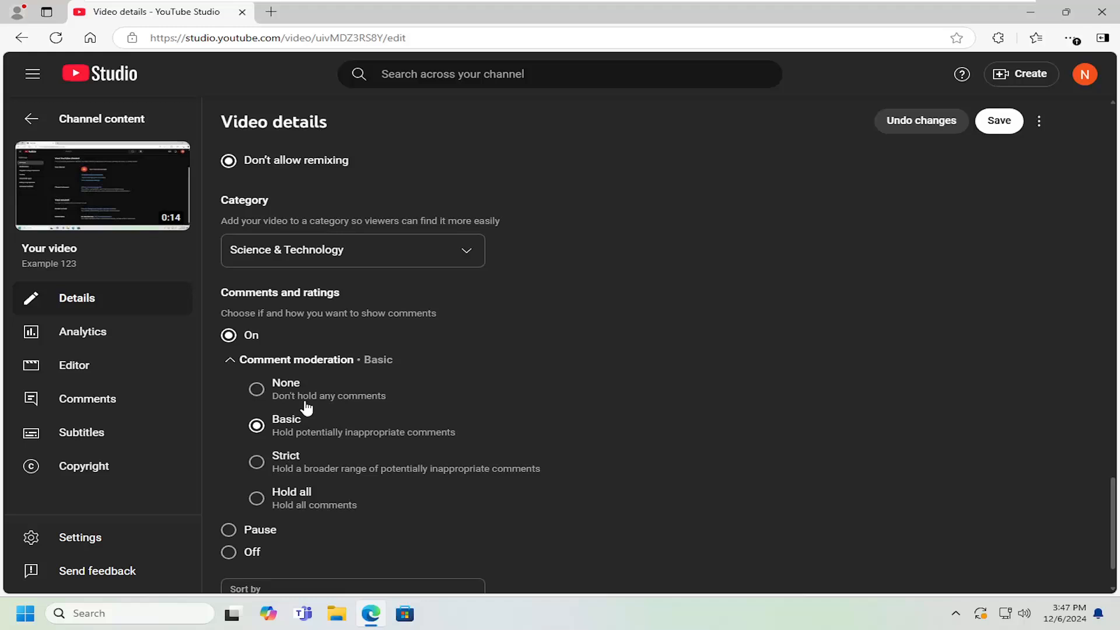
mouse_move(352, 472)
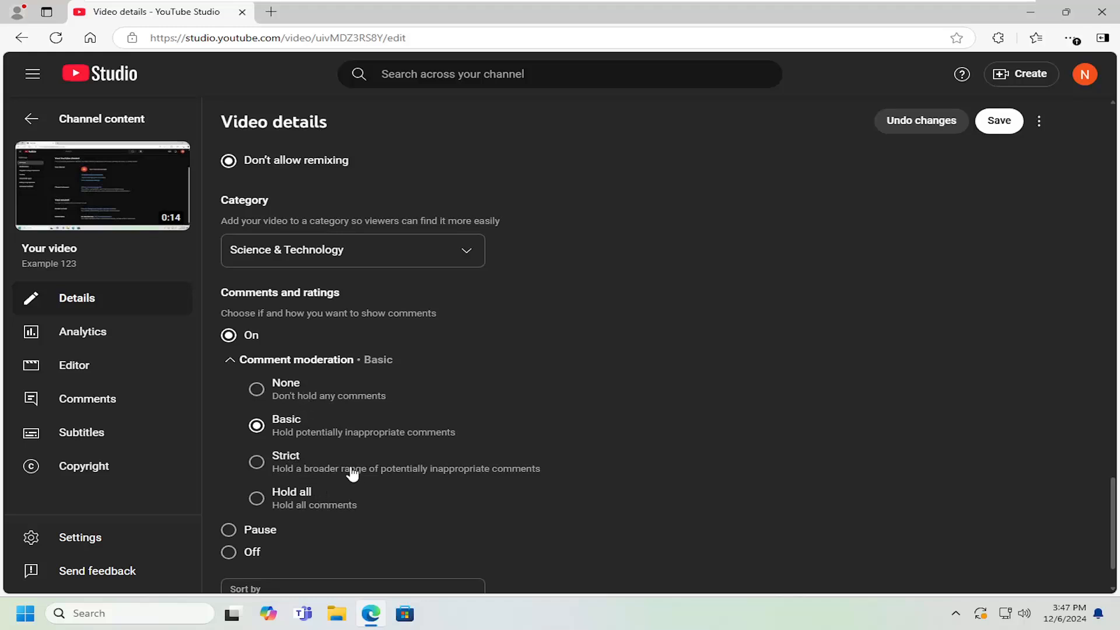
mouse_move(319, 475)
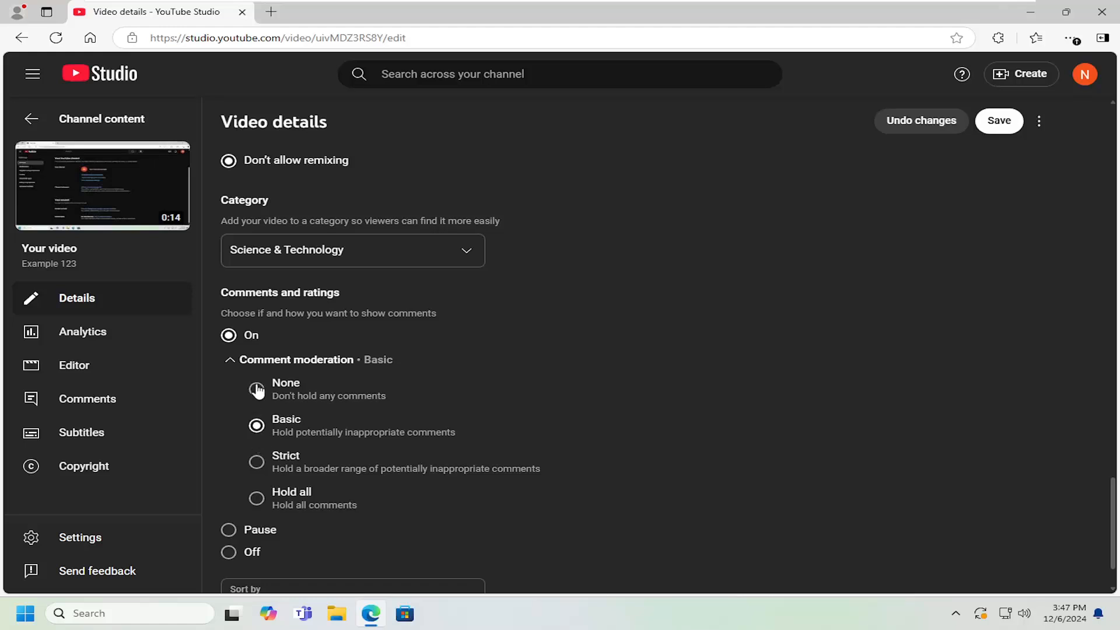
click(257, 389)
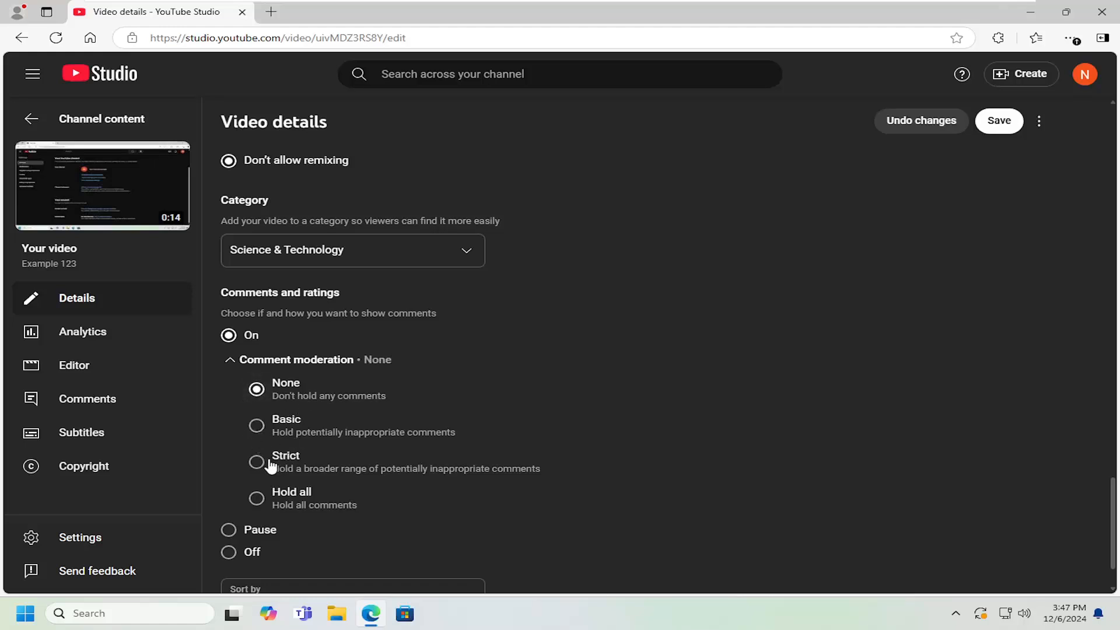
click(257, 462)
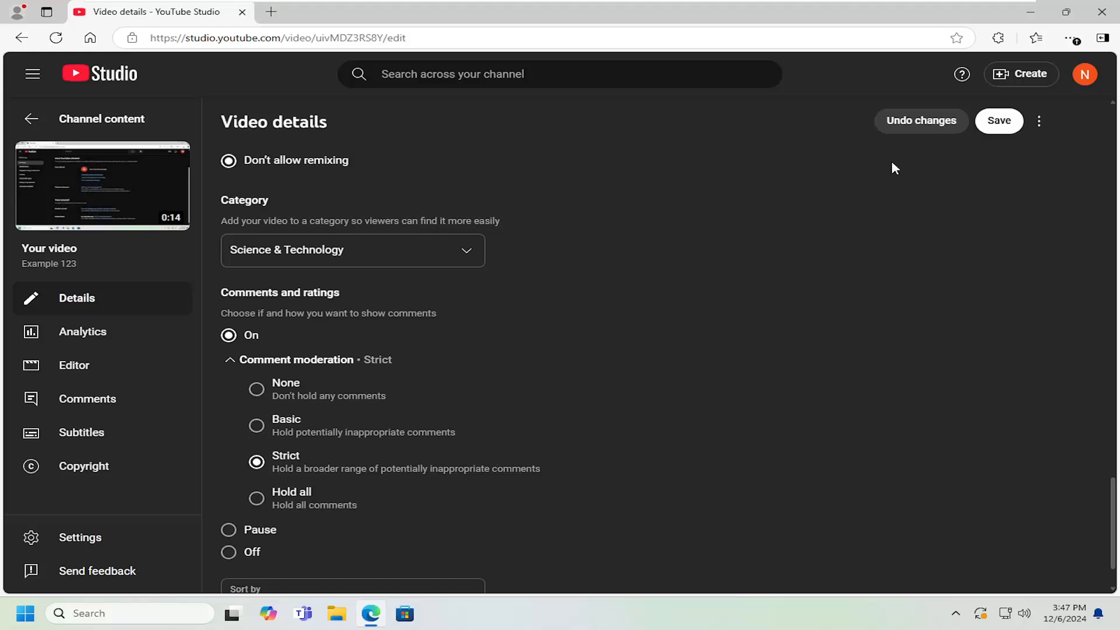
mouse_move(327, 432)
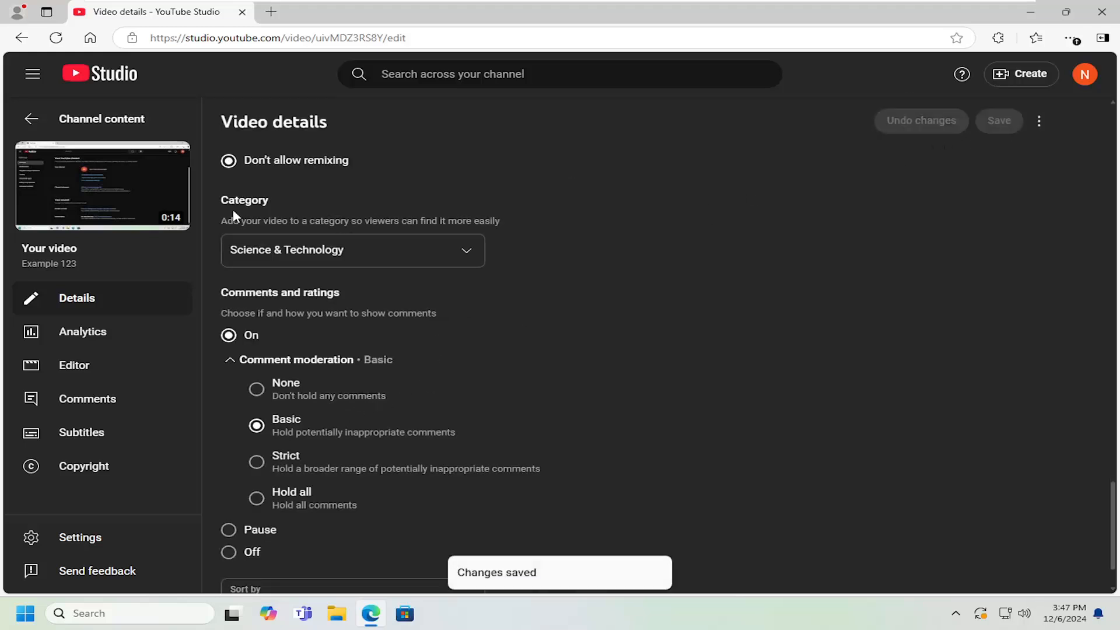
Go back to the channel's video list and bring up the channel Settings.
click(31, 119)
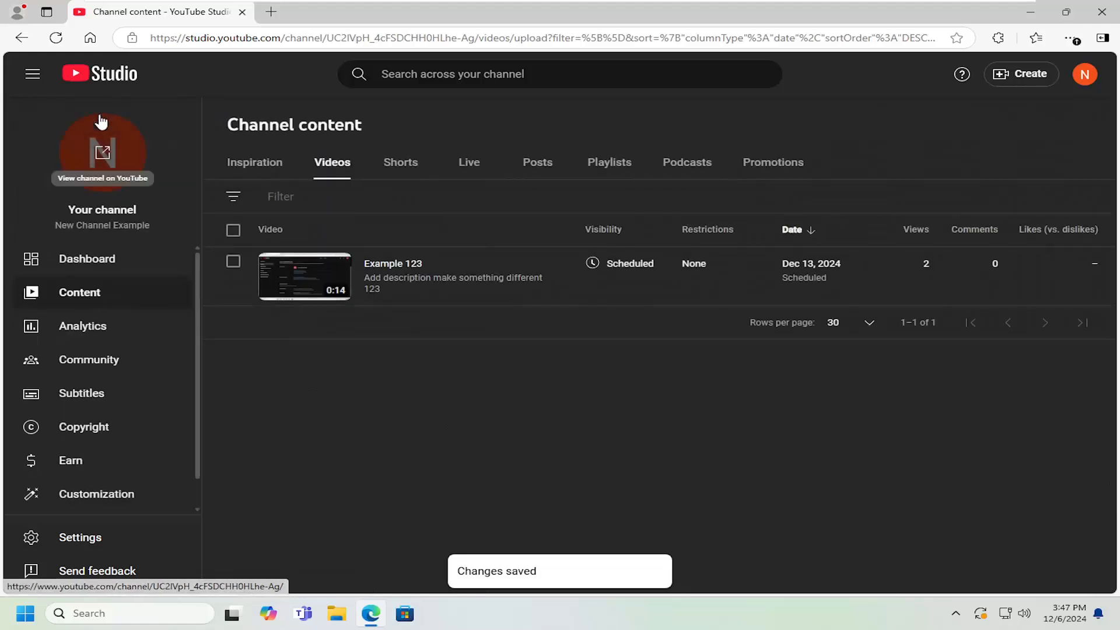
mouse_move(278, 506)
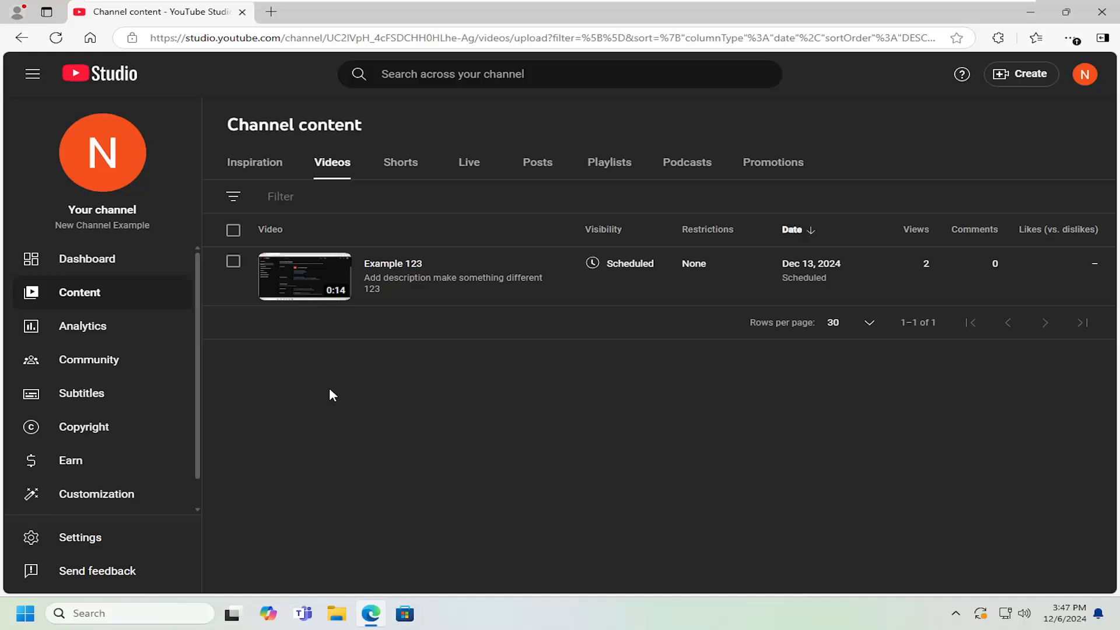
mouse_move(80, 536)
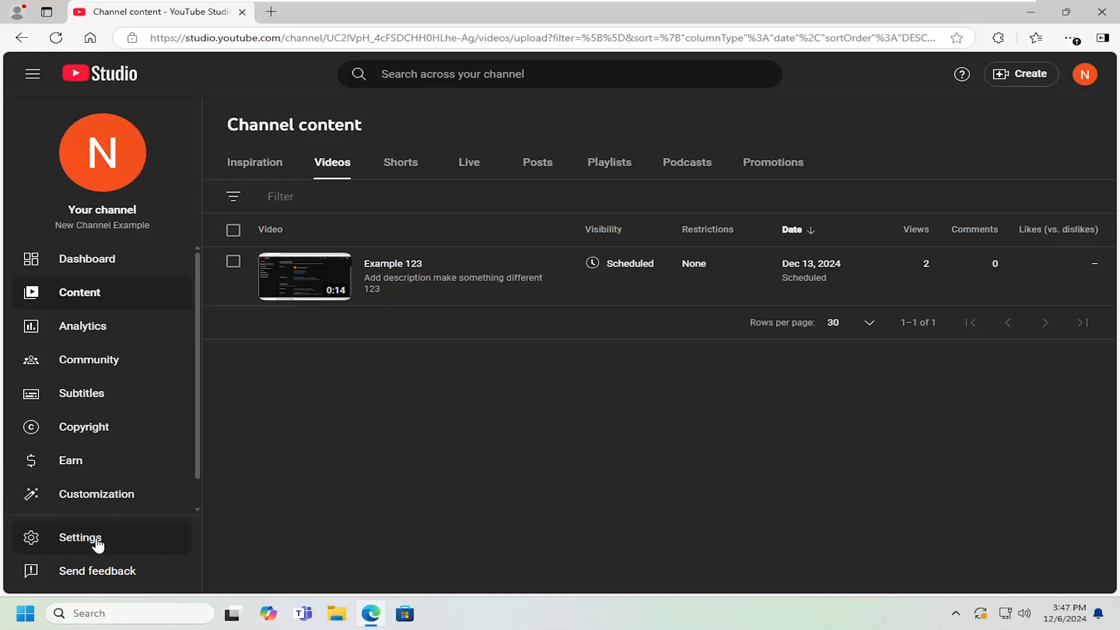
click(81, 537)
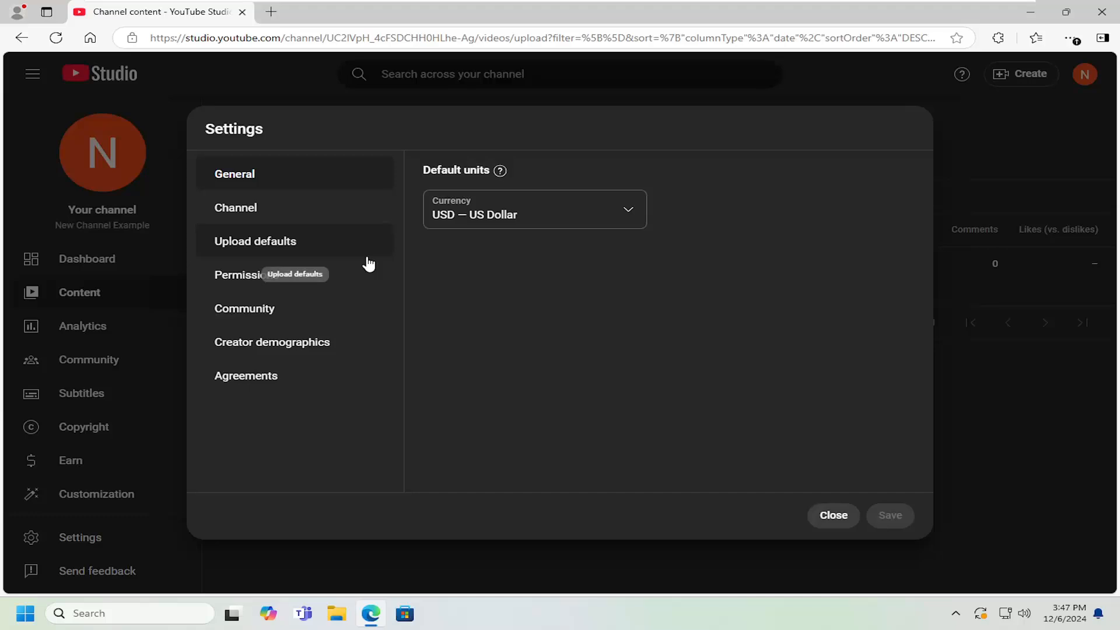
mouse_move(116, 279)
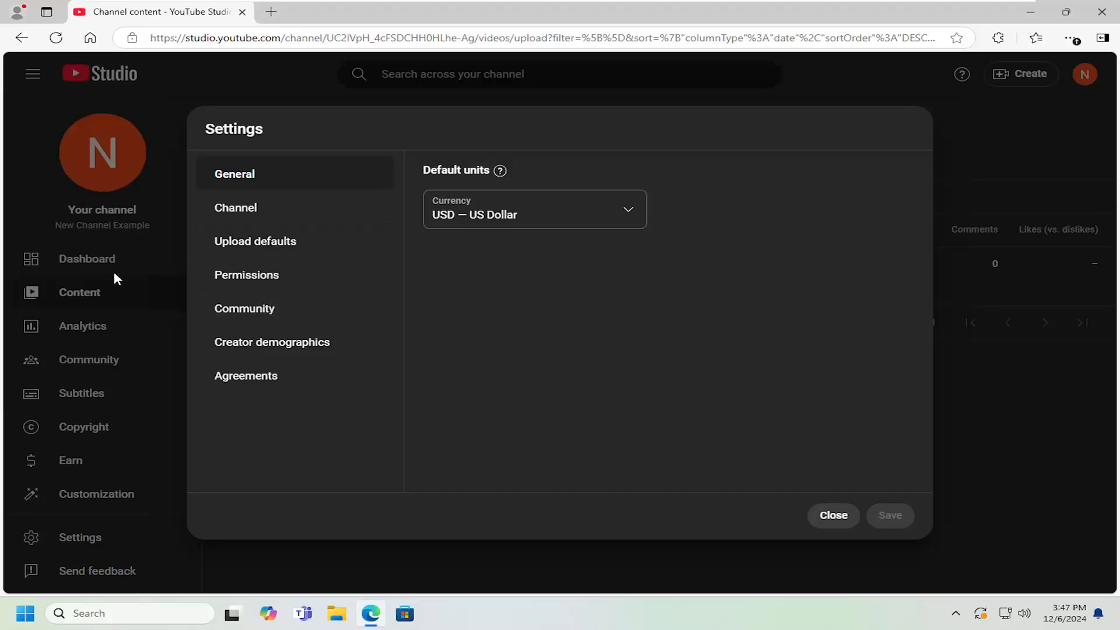
mouse_move(194, 285)
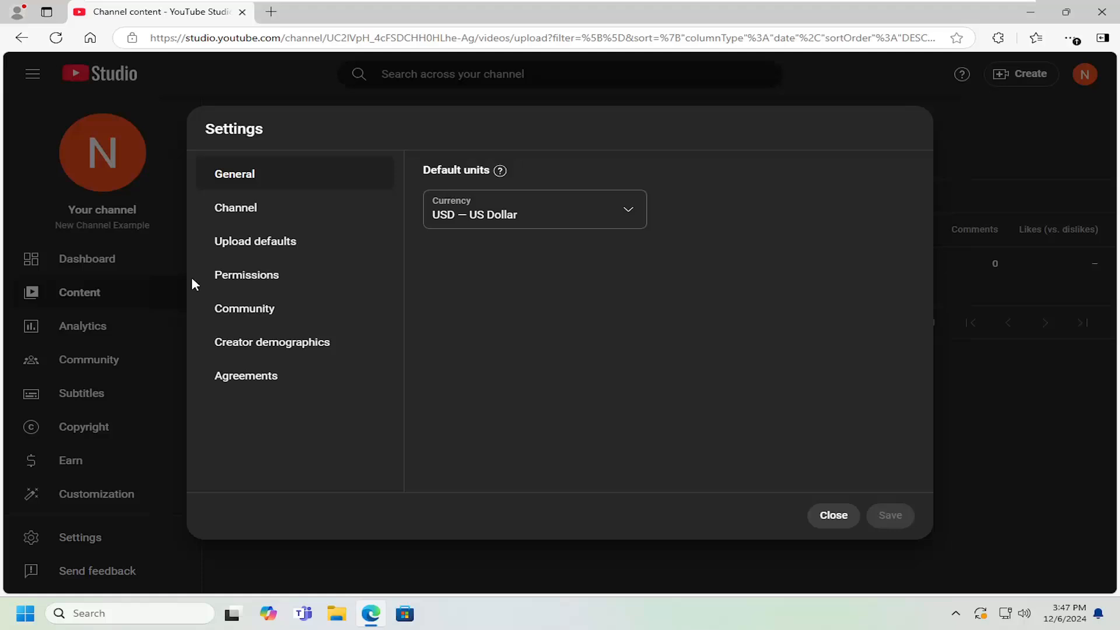
mouse_move(256, 240)
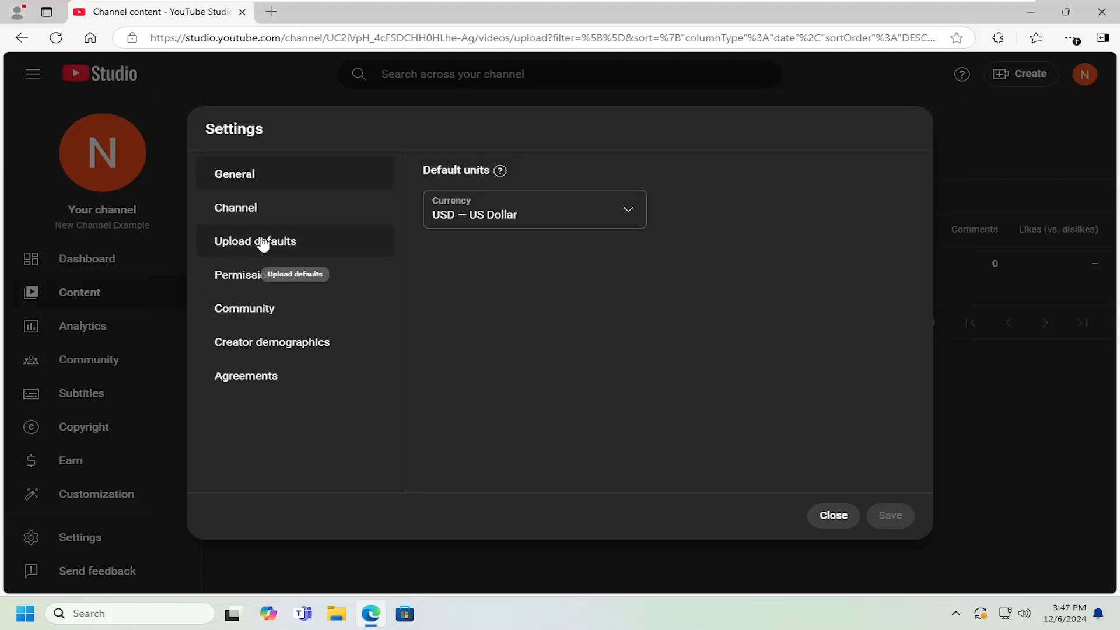
Under Upload defaults > Advanced settings, set Comments On with Basic moderation and save.
click(256, 240)
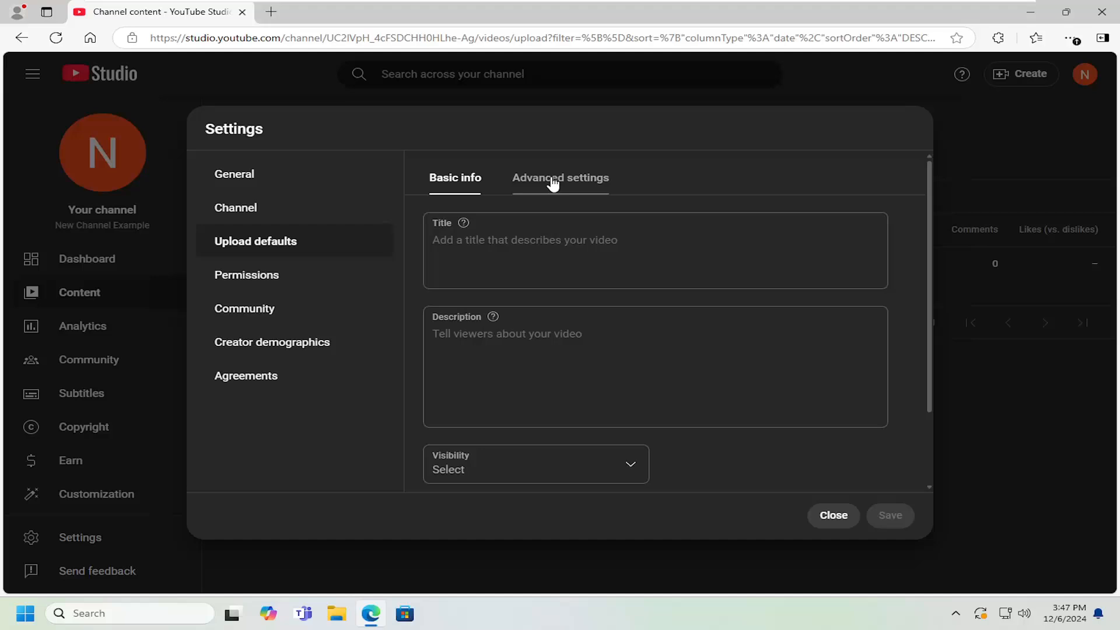
click(559, 178)
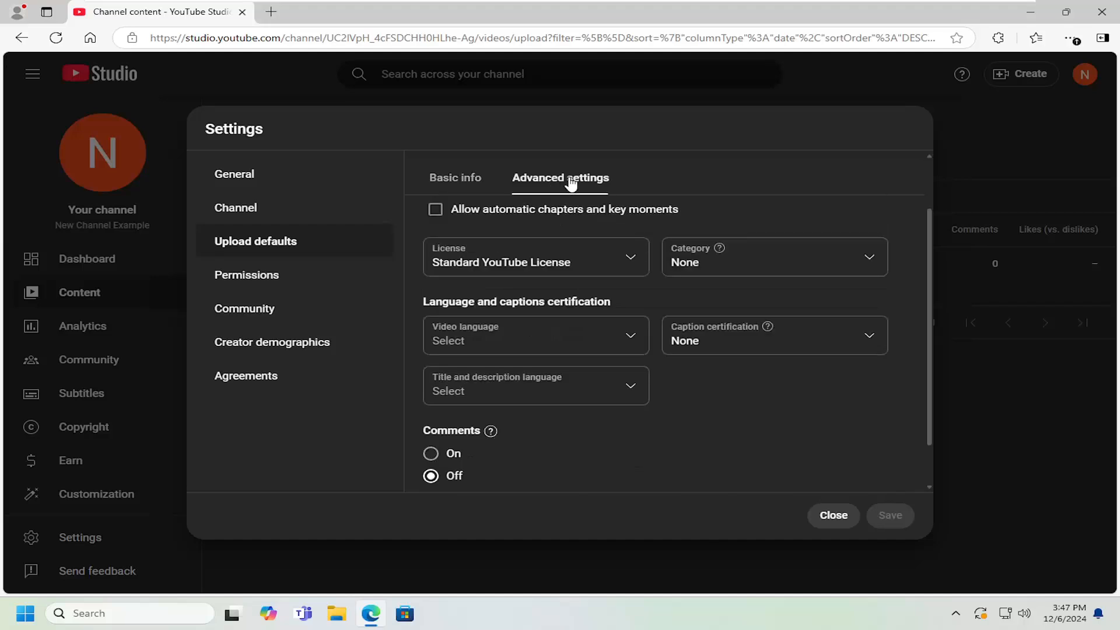
scroll(down, 3)
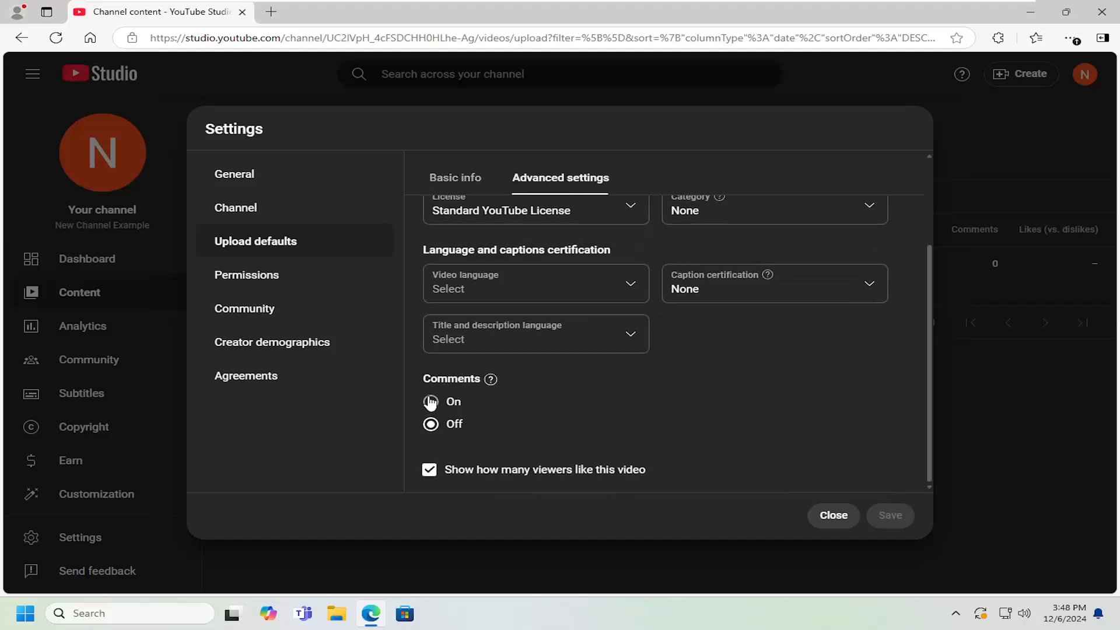
click(431, 402)
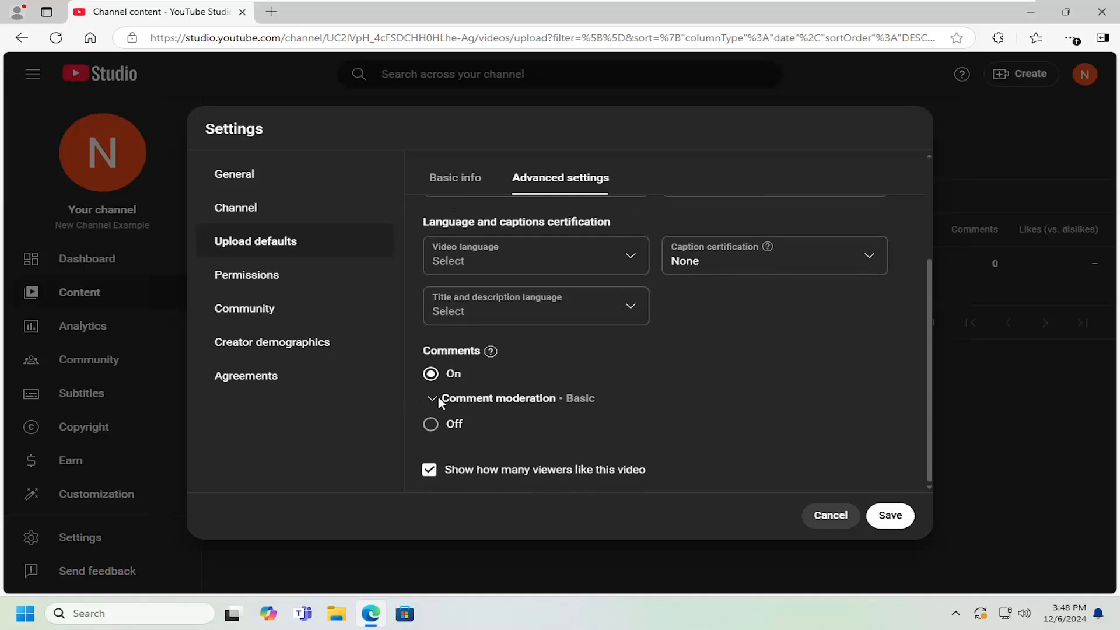
click(432, 398)
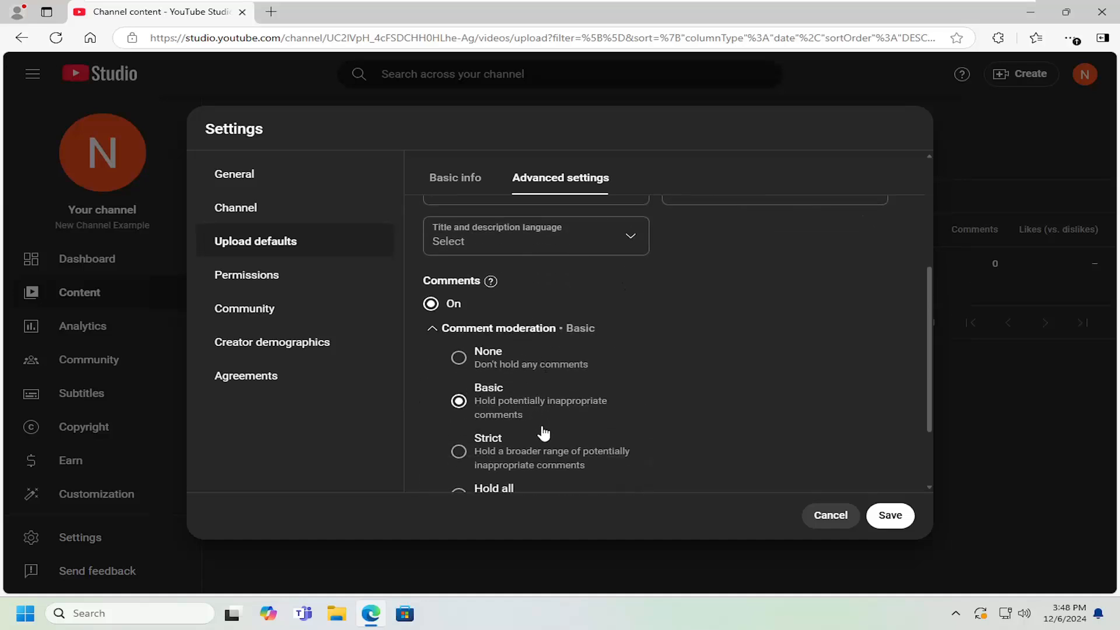
click(890, 514)
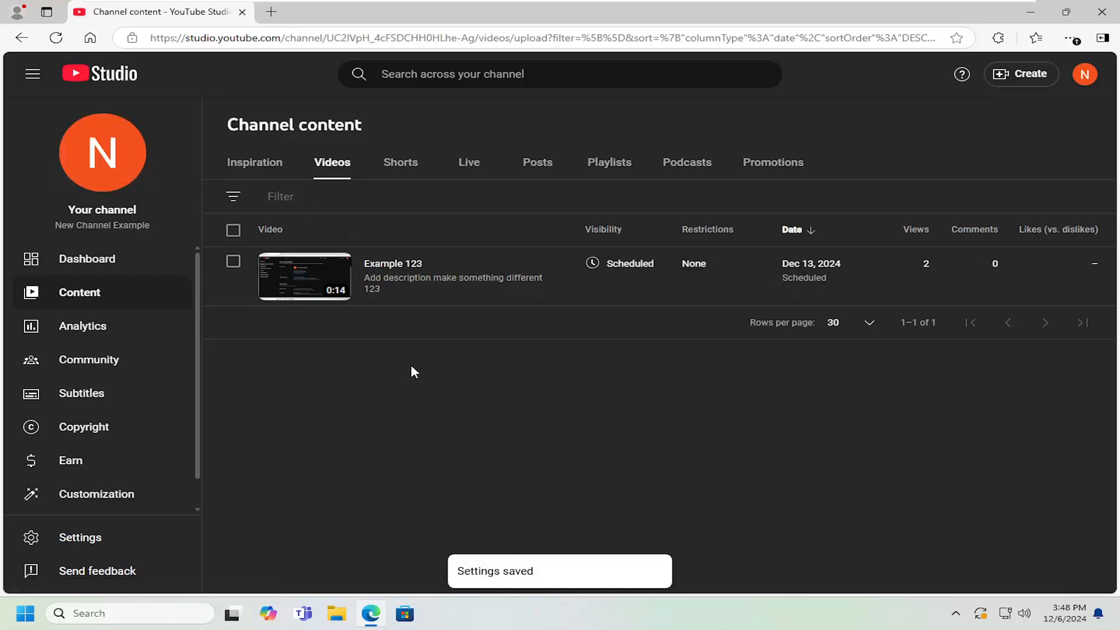
mouse_move(536, 400)
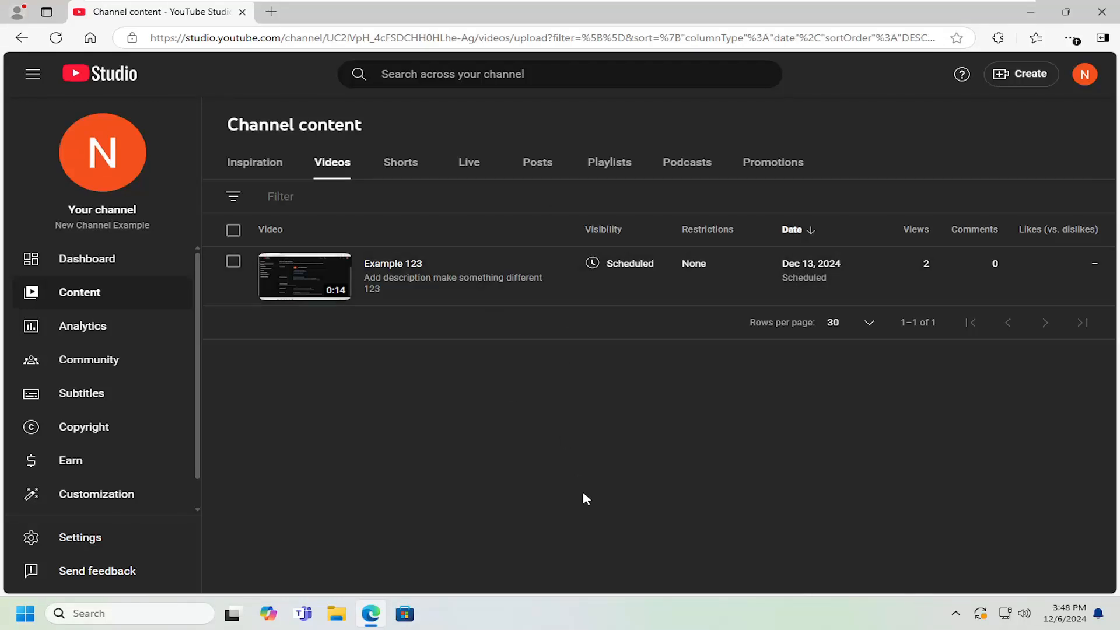
mouse_move(332, 162)
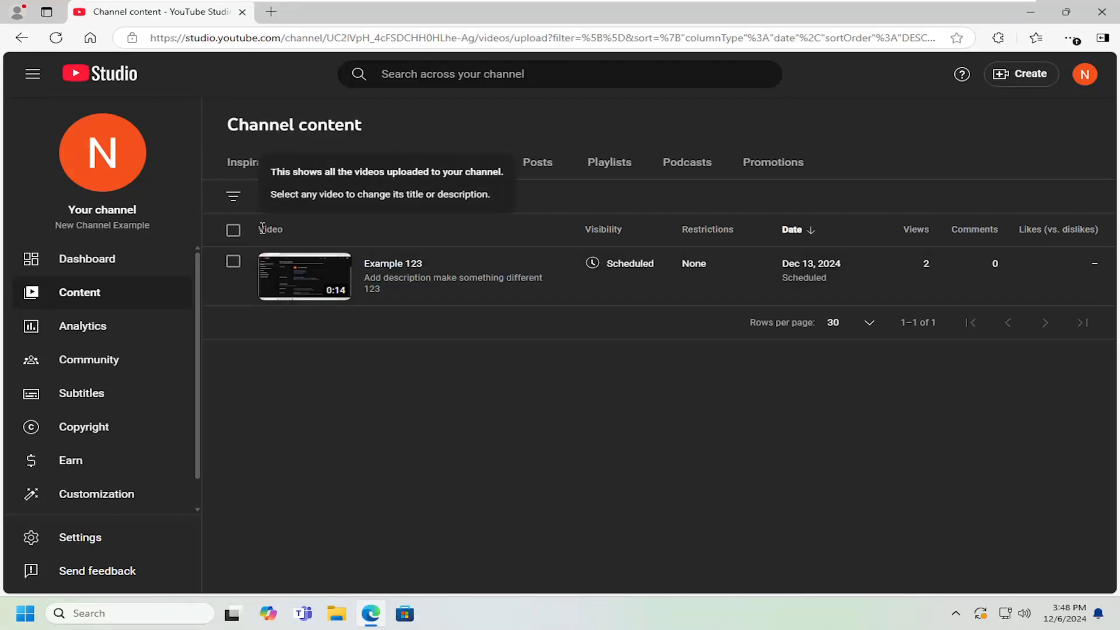
Bulk edit Example 123 to Comments On, acknowledge the irreversible warning, and start the update.
click(234, 230)
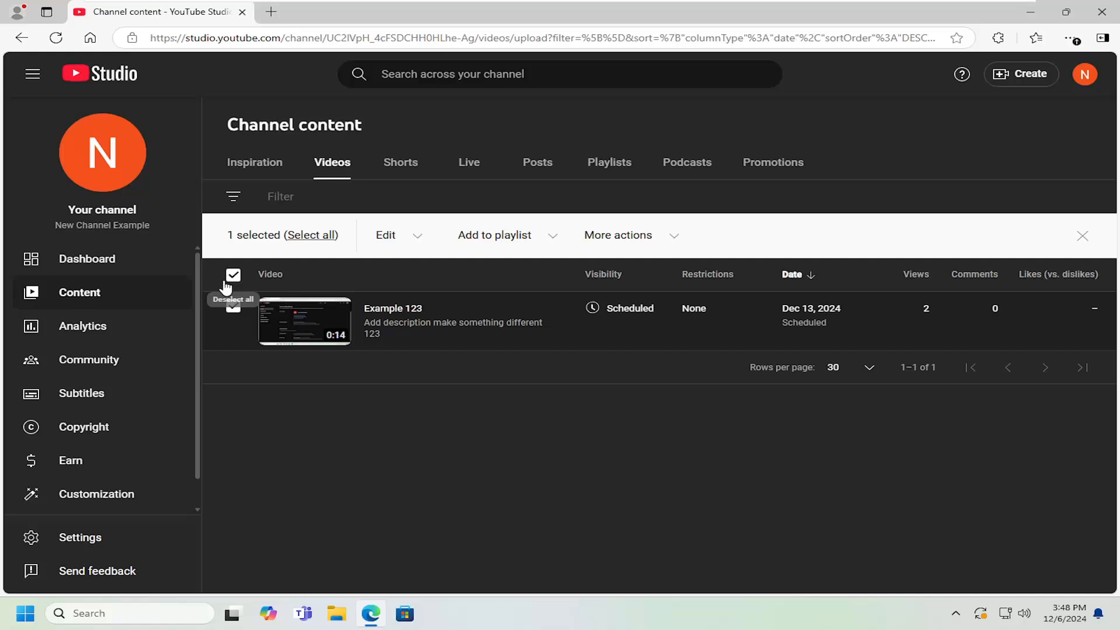
click(385, 235)
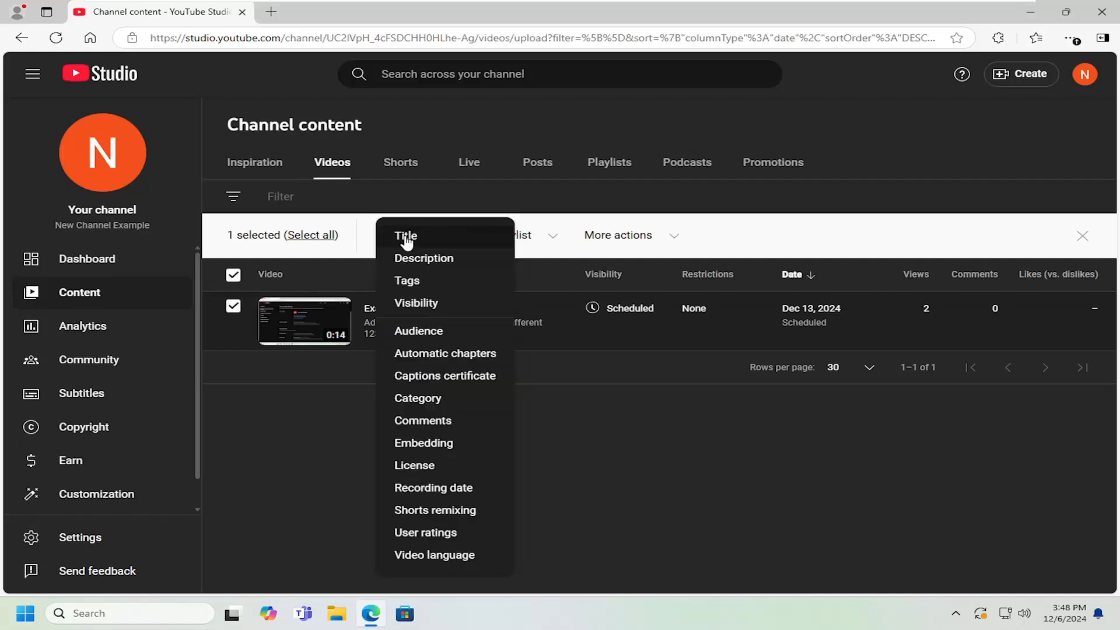
click(423, 420)
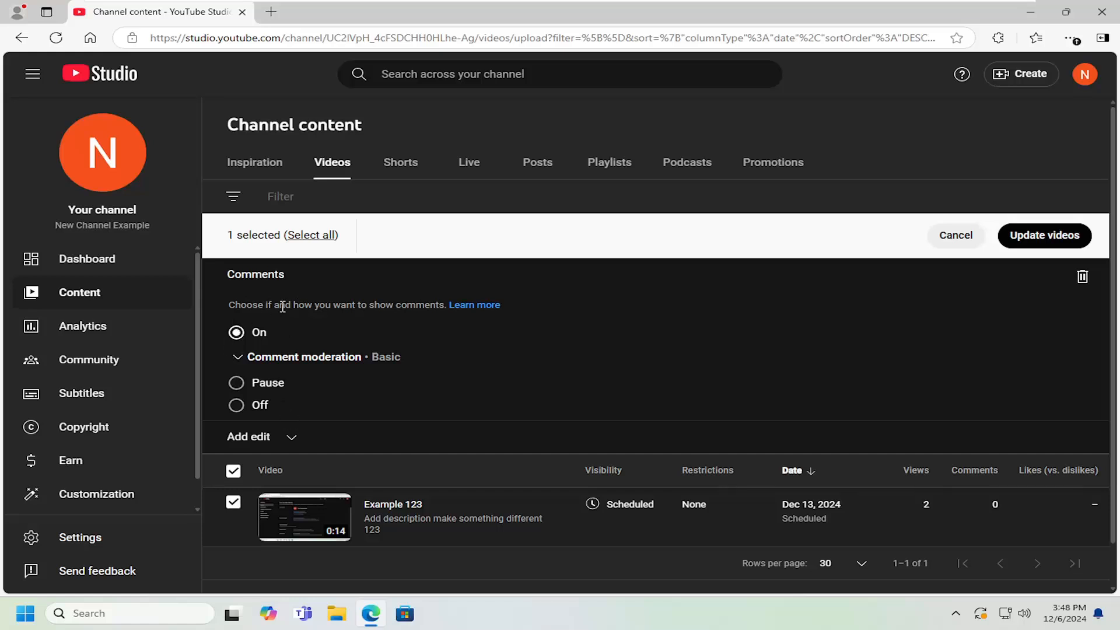
mouse_move(978, 256)
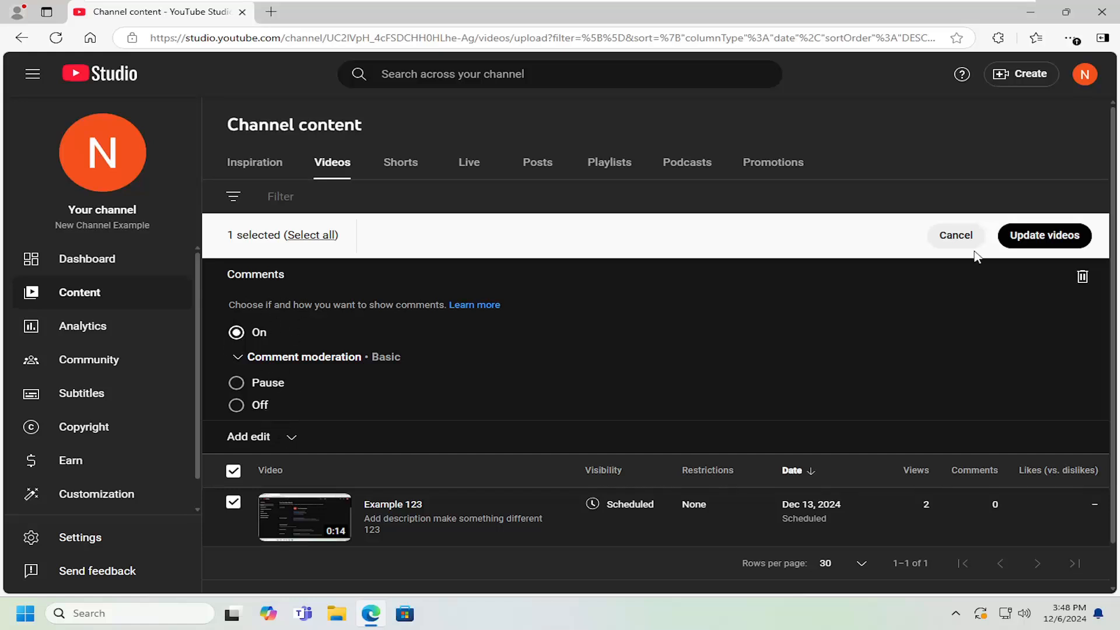
click(1042, 235)
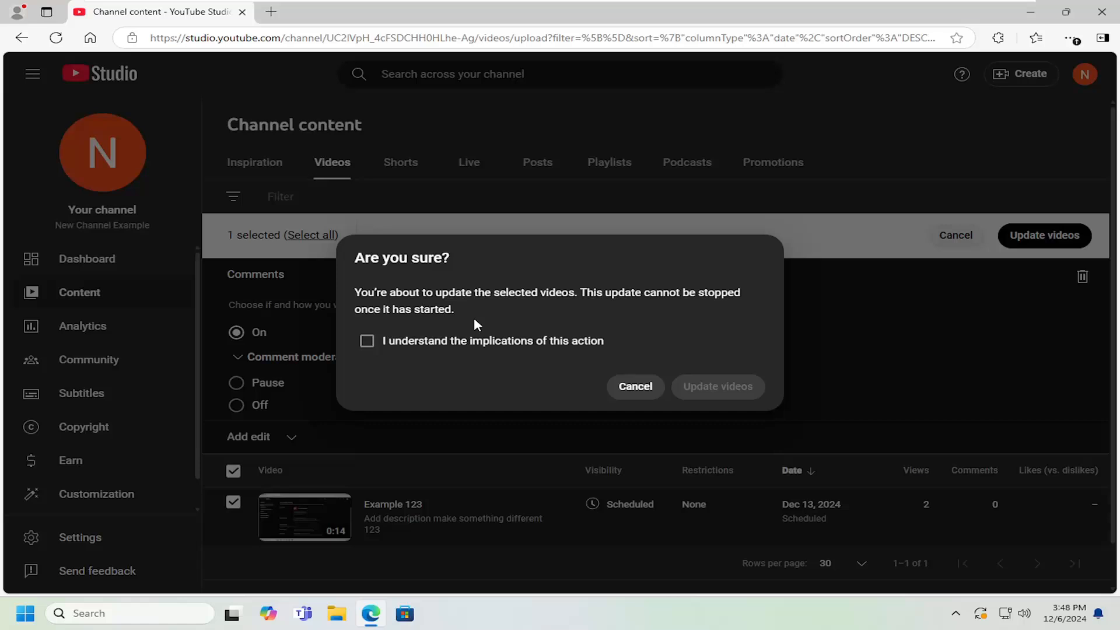
click(366, 341)
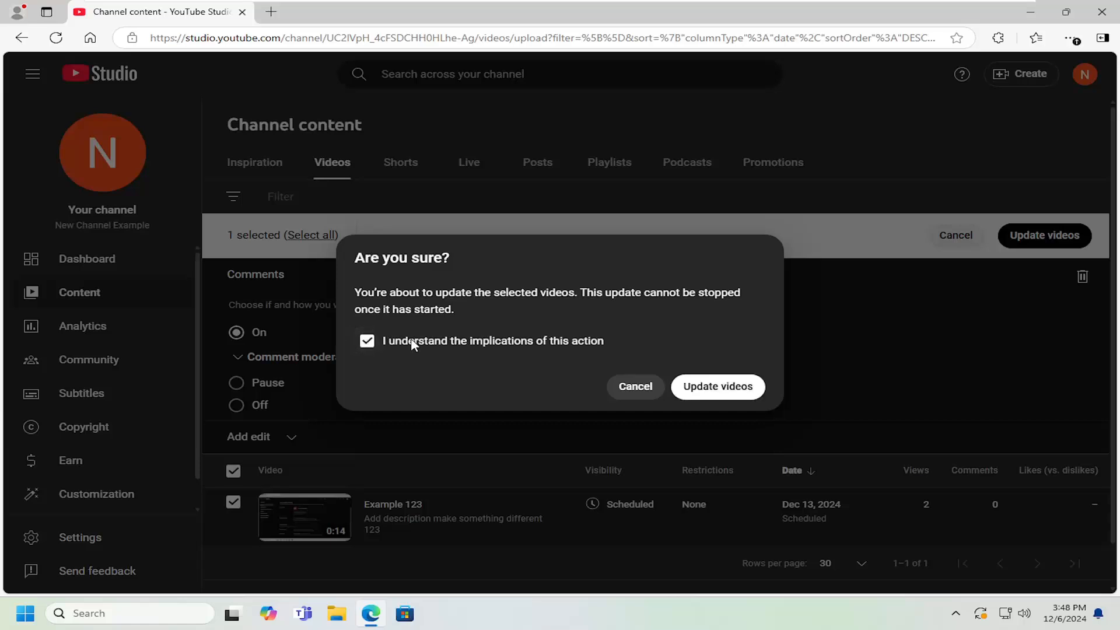
mouse_move(658, 362)
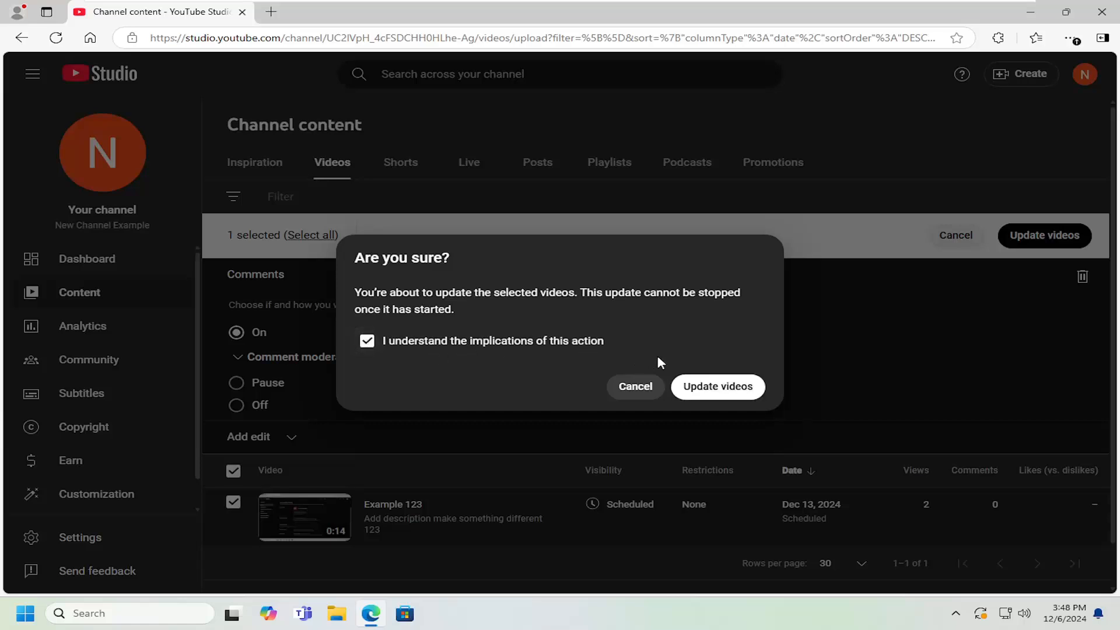
click(718, 387)
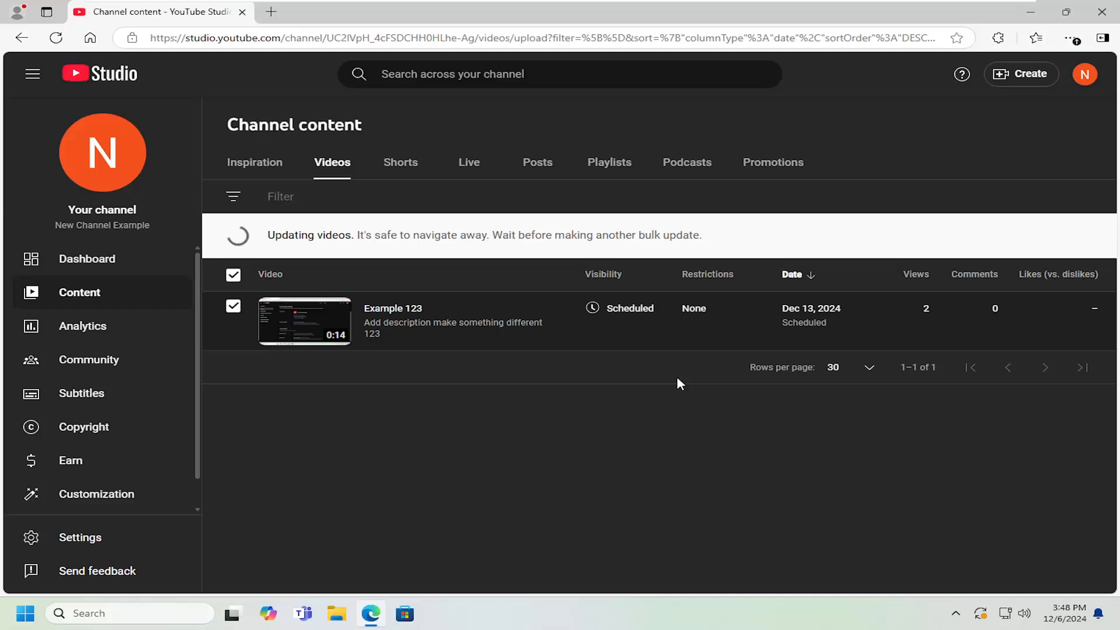
mouse_move(422, 408)
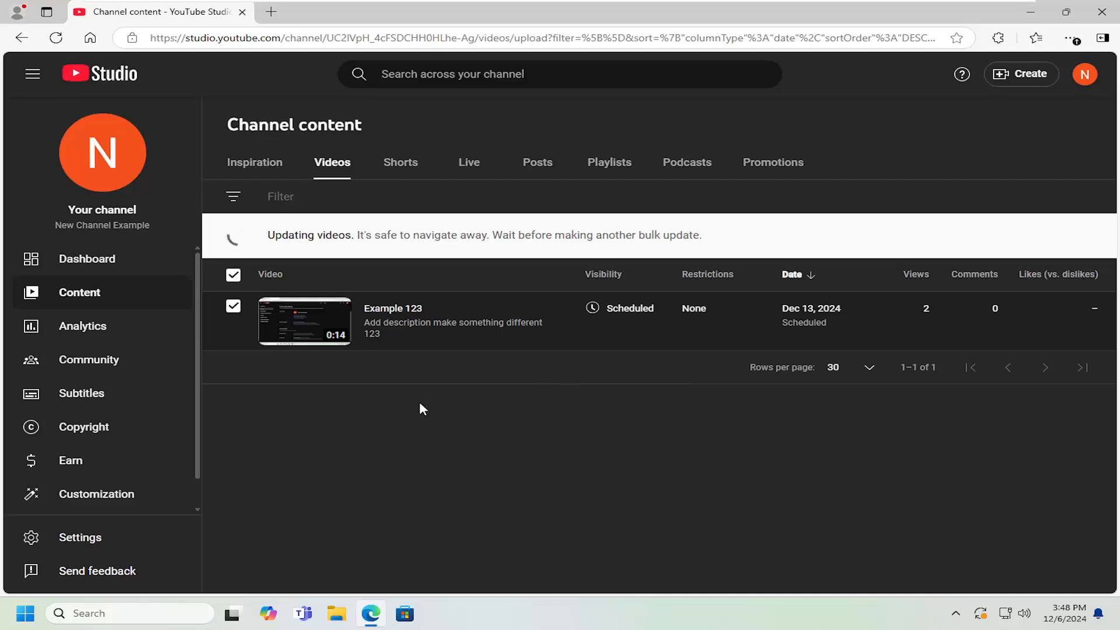
mouse_move(542, 456)
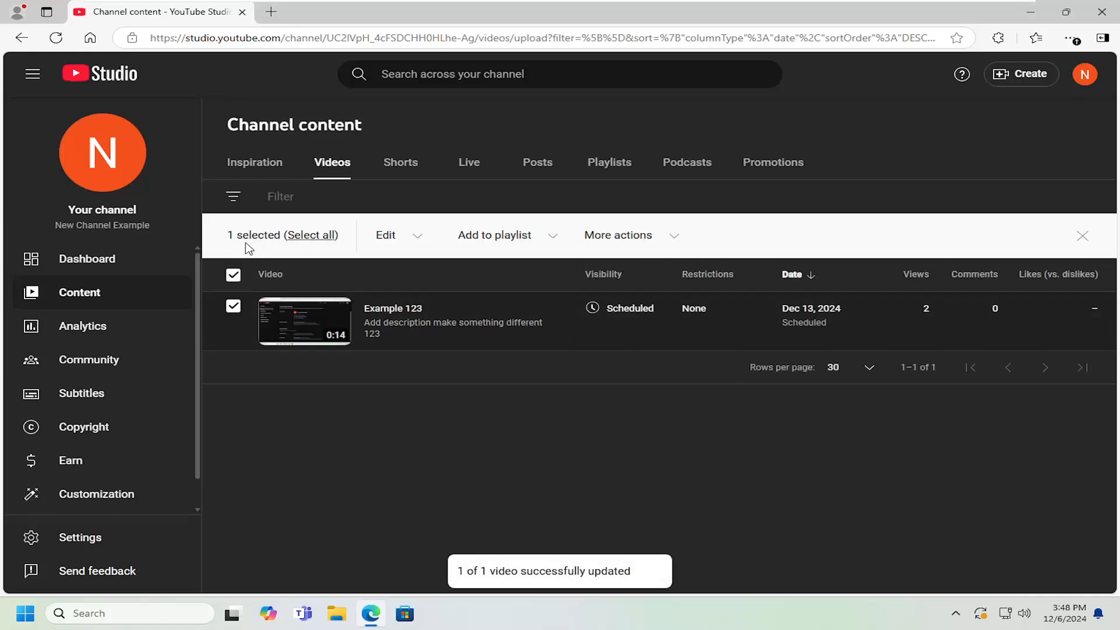
Deselect the video once the bulk update reports 1 of 1 updated.
click(1083, 236)
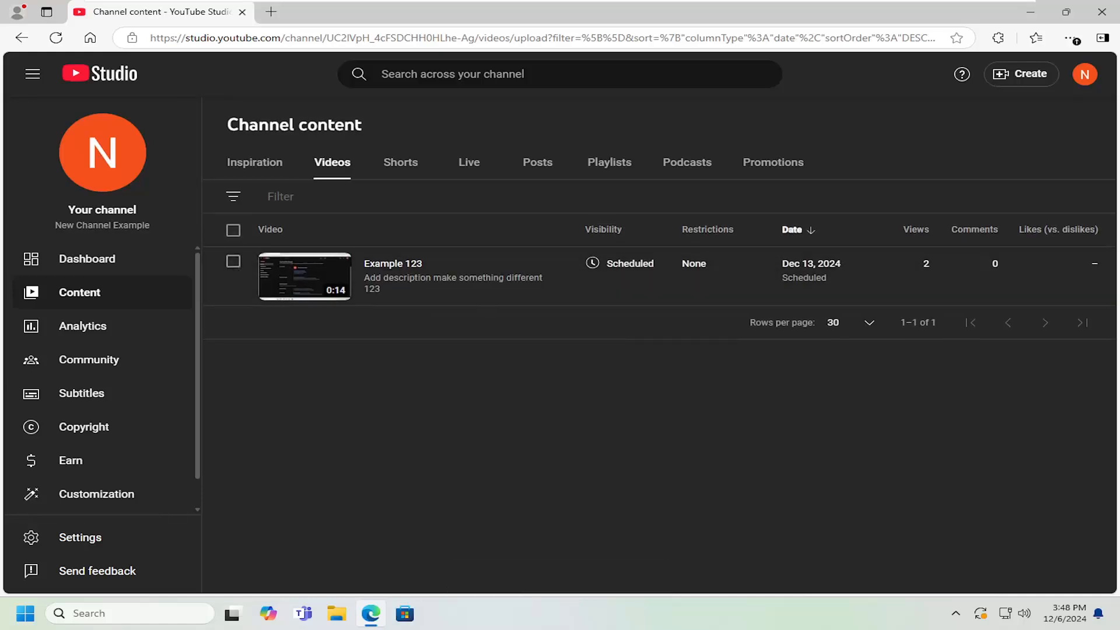